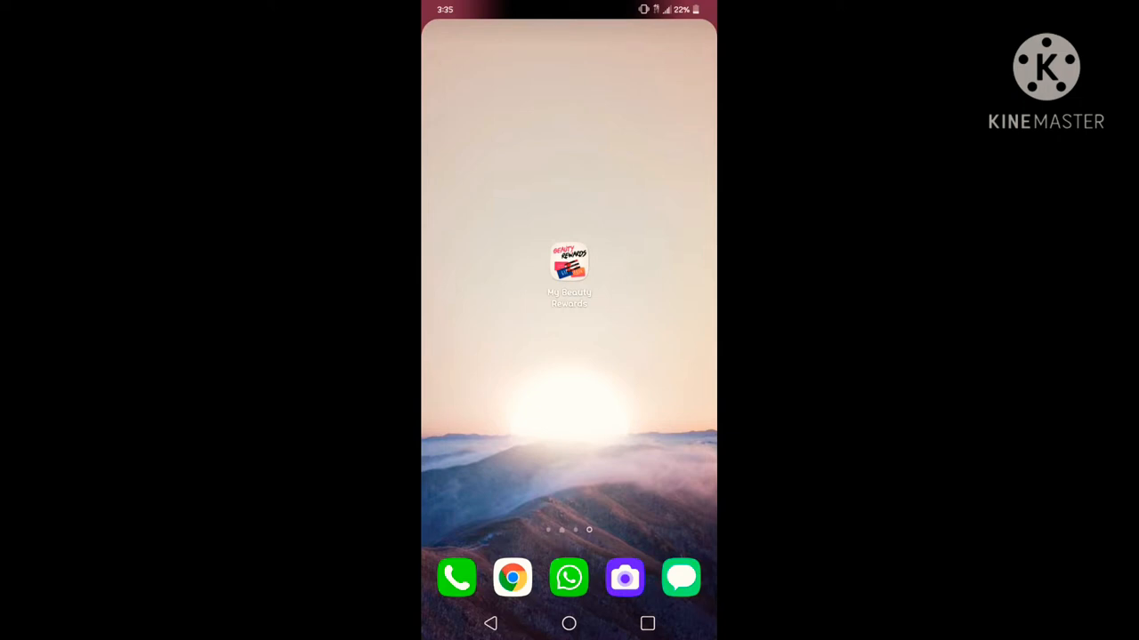
# - Launch My Beauty Rewards and browse down its home page toward Install More Apps
pyautogui.click(568, 263)
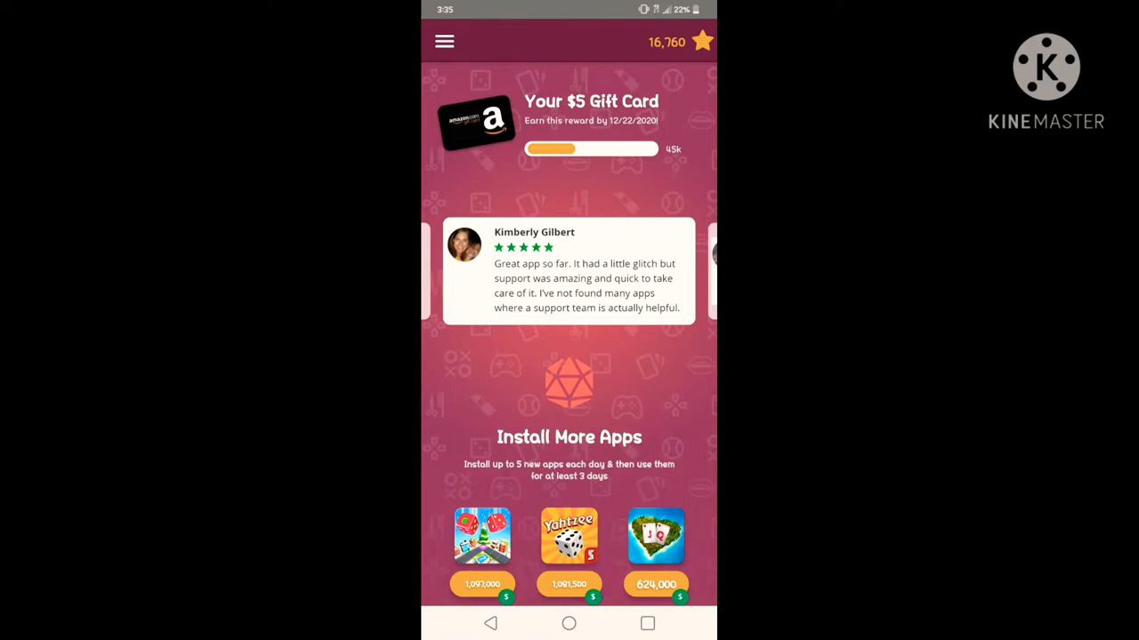
pyautogui.scroll(-3)
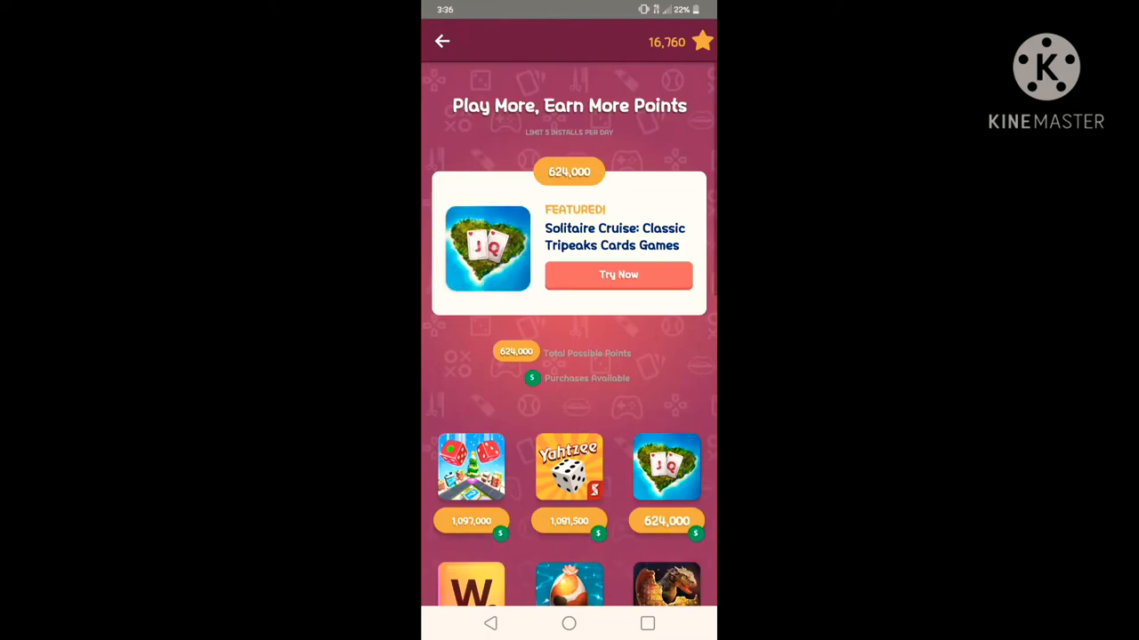
pyautogui.scroll(-3)
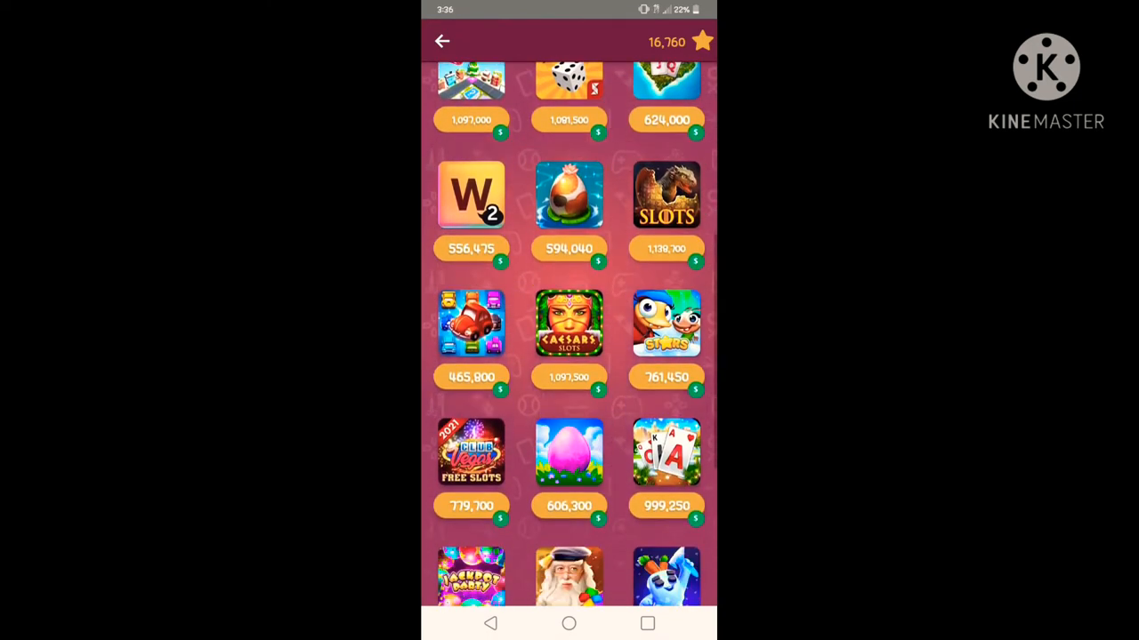
pyautogui.scroll(-3)
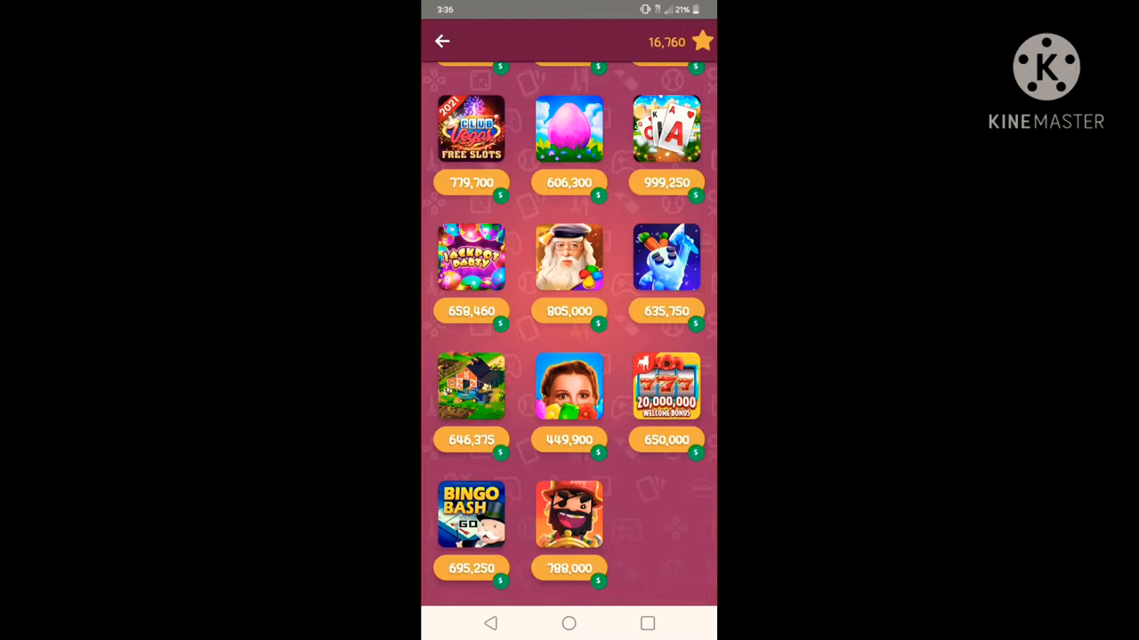
pyautogui.scroll(-3)
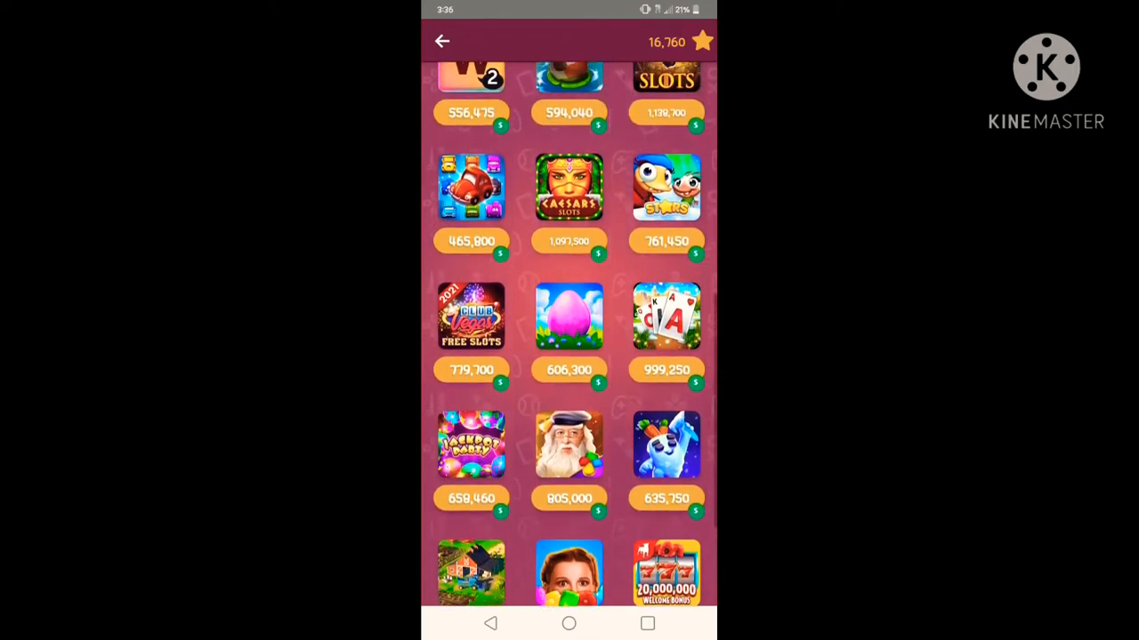
pyautogui.scroll(-3)
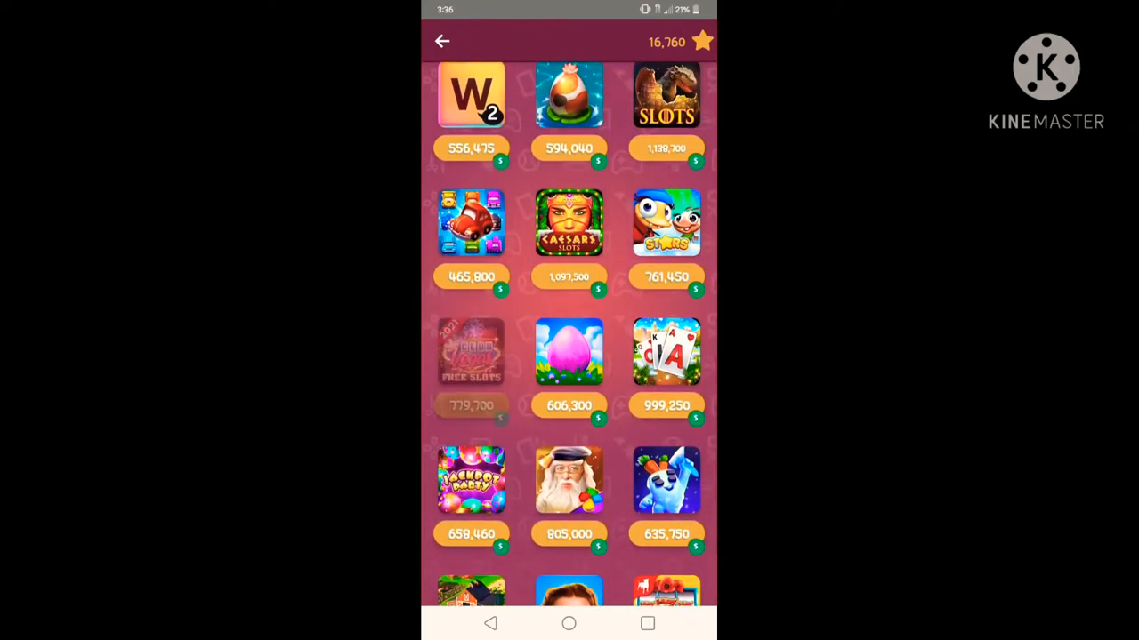
pyautogui.click(471, 351)
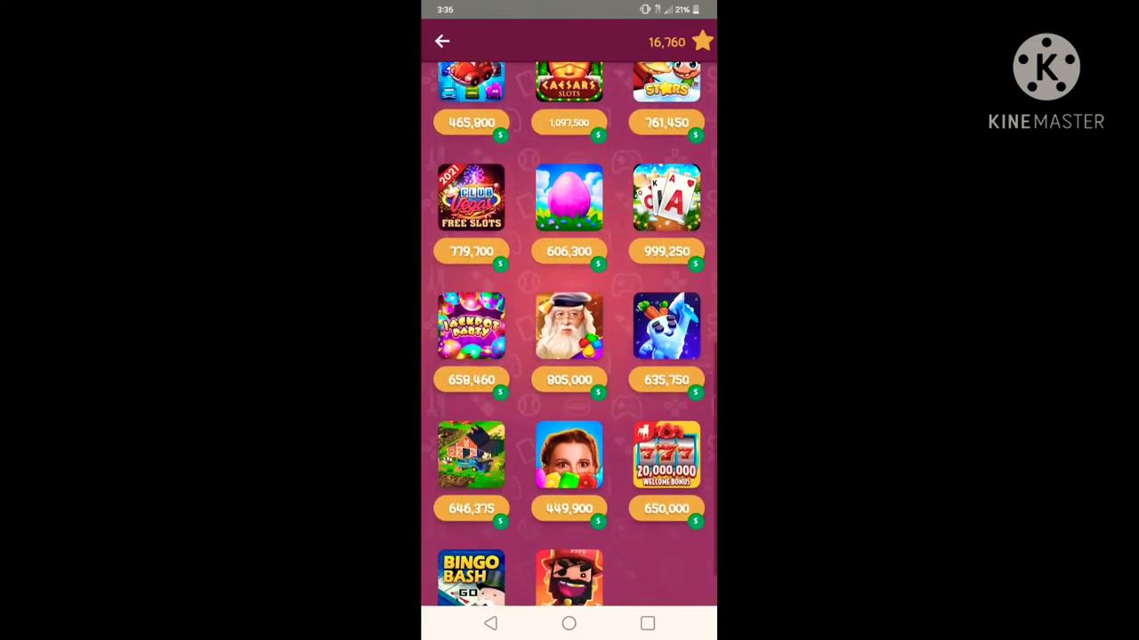
pyautogui.click(667, 455)
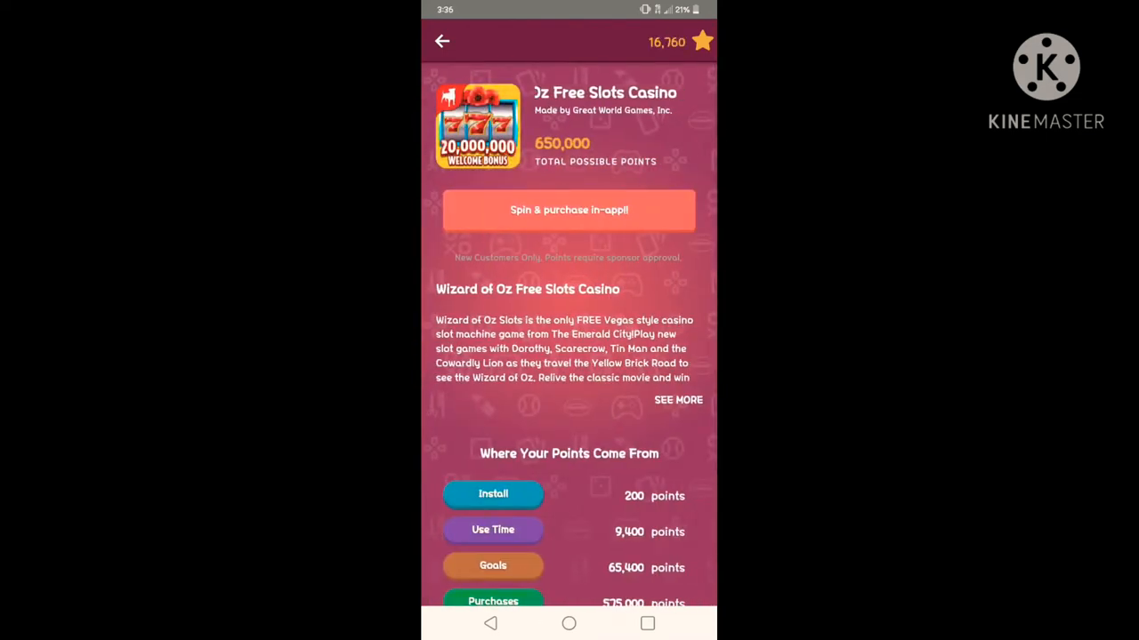
pyautogui.click(441, 41)
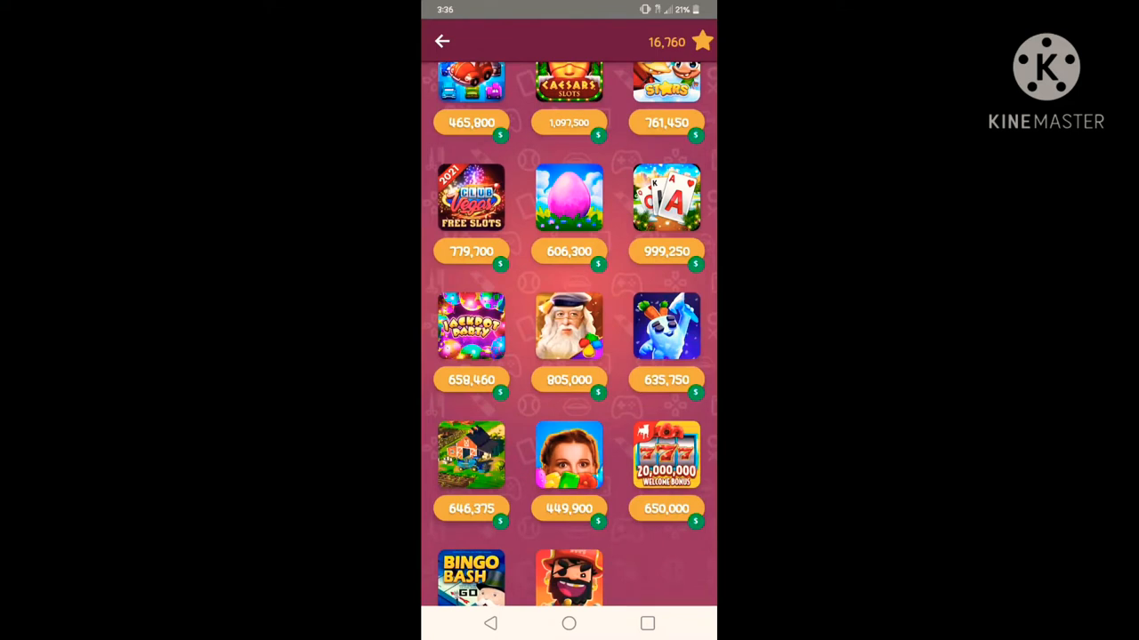
pyautogui.scroll(-3)
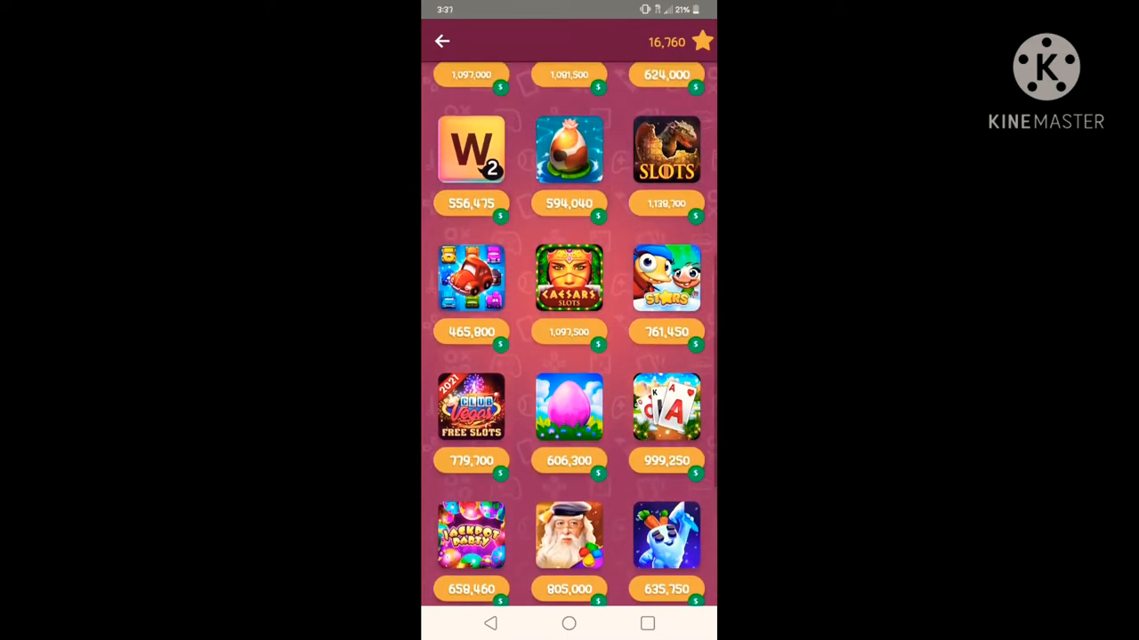
# - Review Caesars Casino's 1,097,500-point breakdown and go to its Google Play listing
pyautogui.click(569, 277)
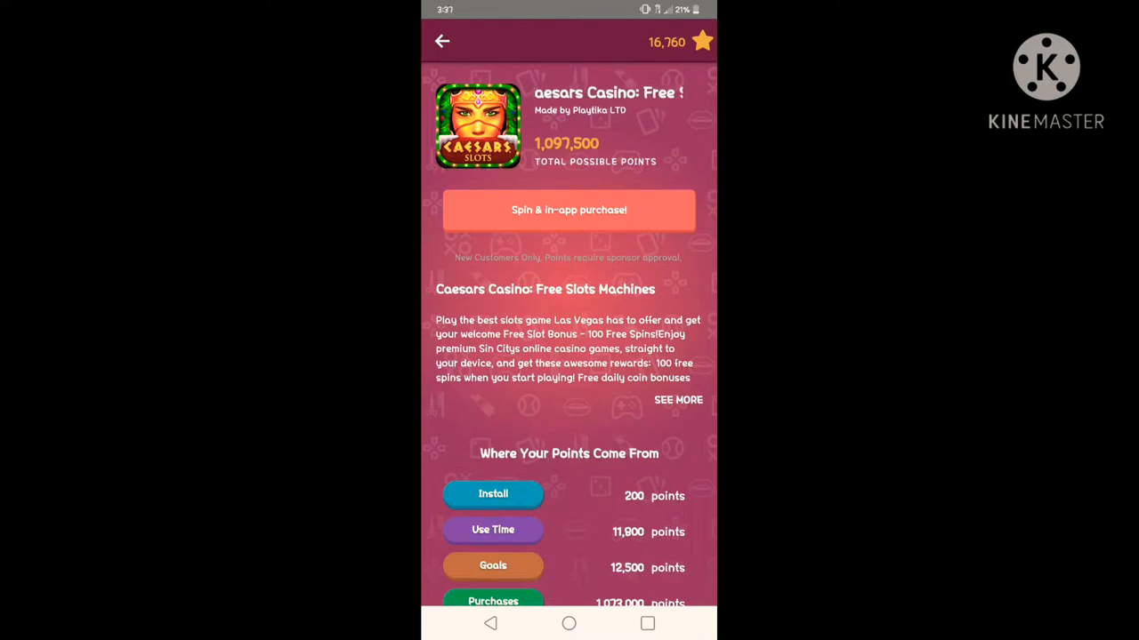
pyautogui.scroll(-3)
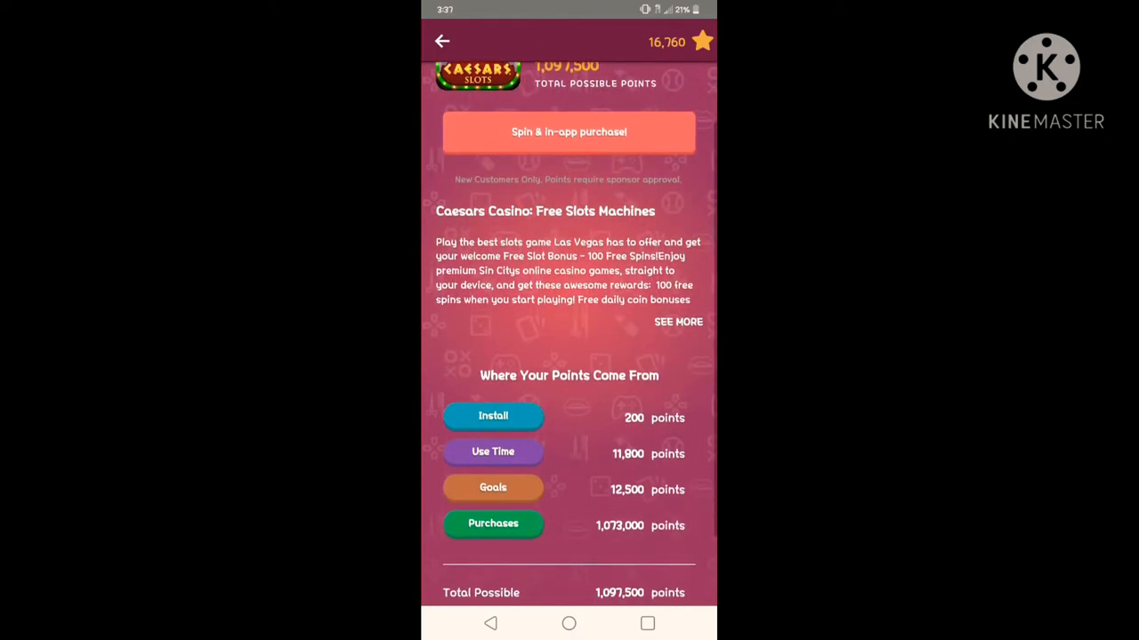
pyautogui.scroll(-3)
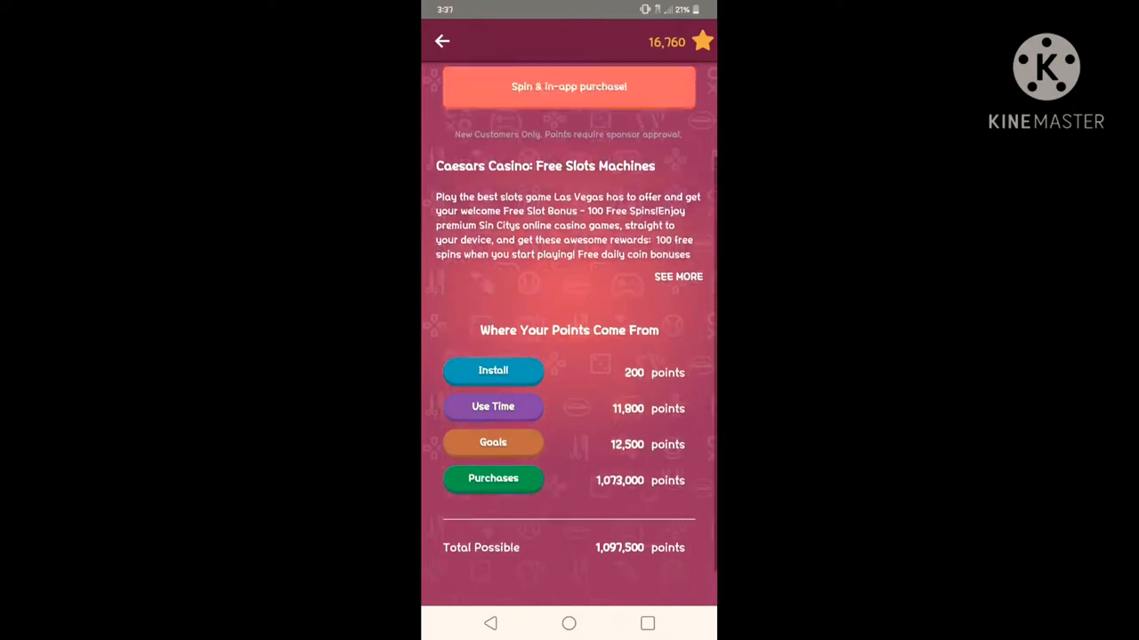
pyautogui.click(569, 86)
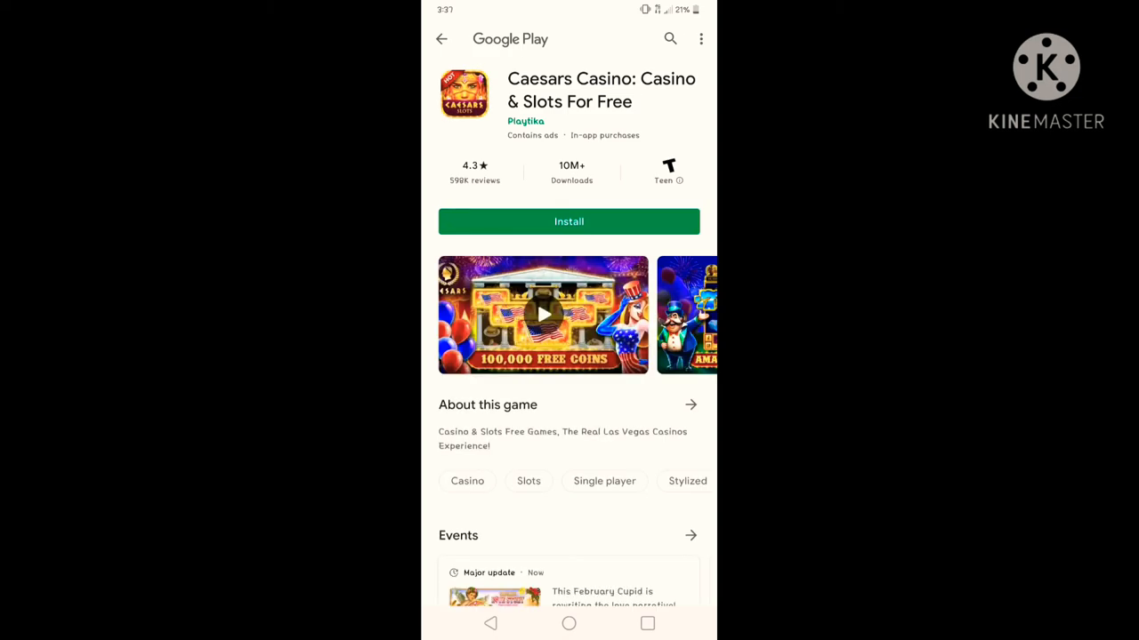
# - Start installing Caesars Casino from Google Play and return to My Beauty Rewards
pyautogui.click(568, 222)
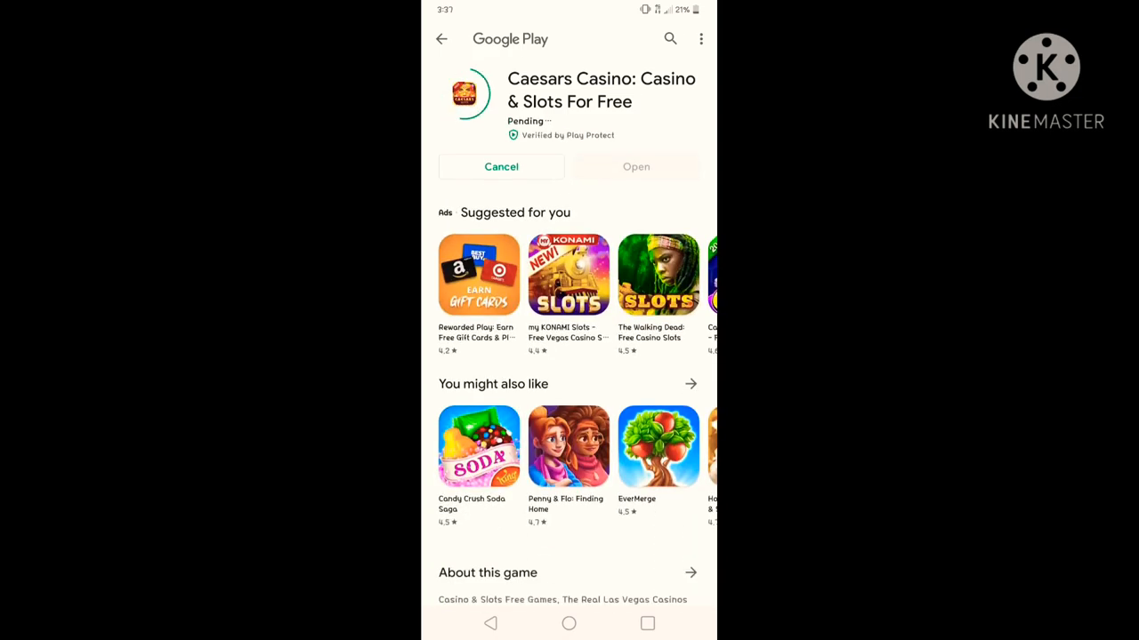
pyautogui.click(440, 38)
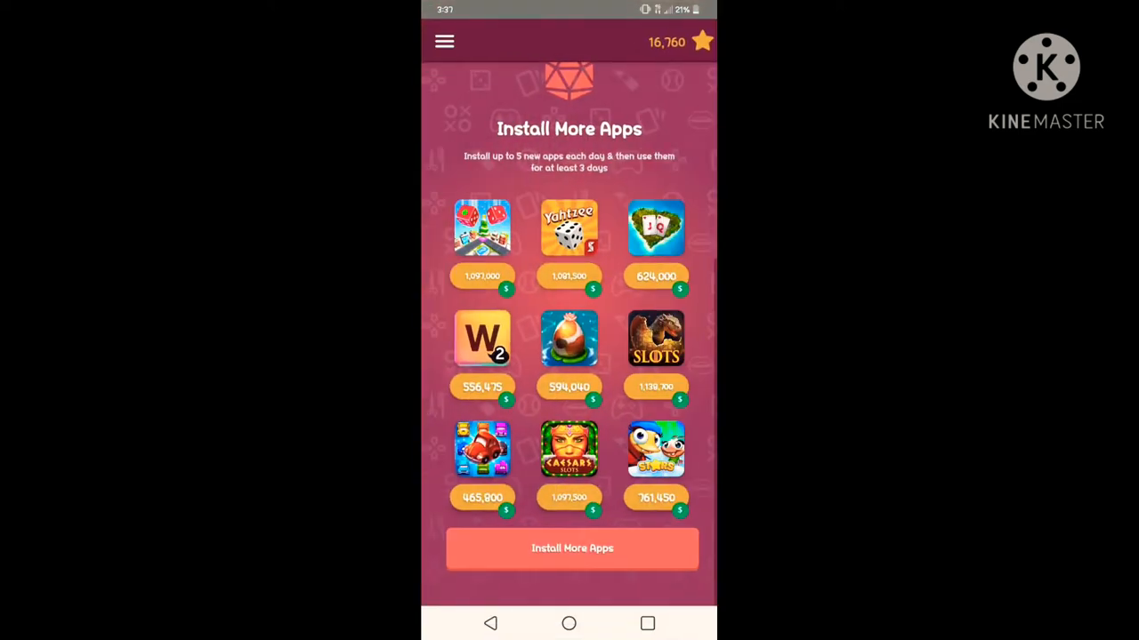
# - Reach the gift card Rewards catalogue from the app's navigation menu
pyautogui.click(444, 41)
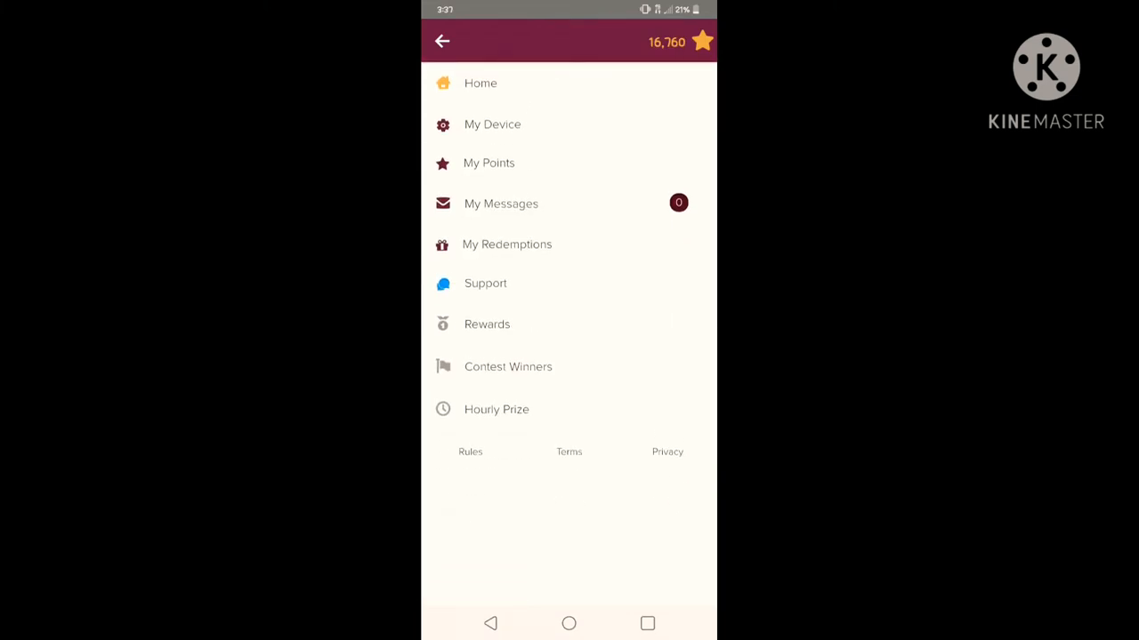
pyautogui.click(488, 163)
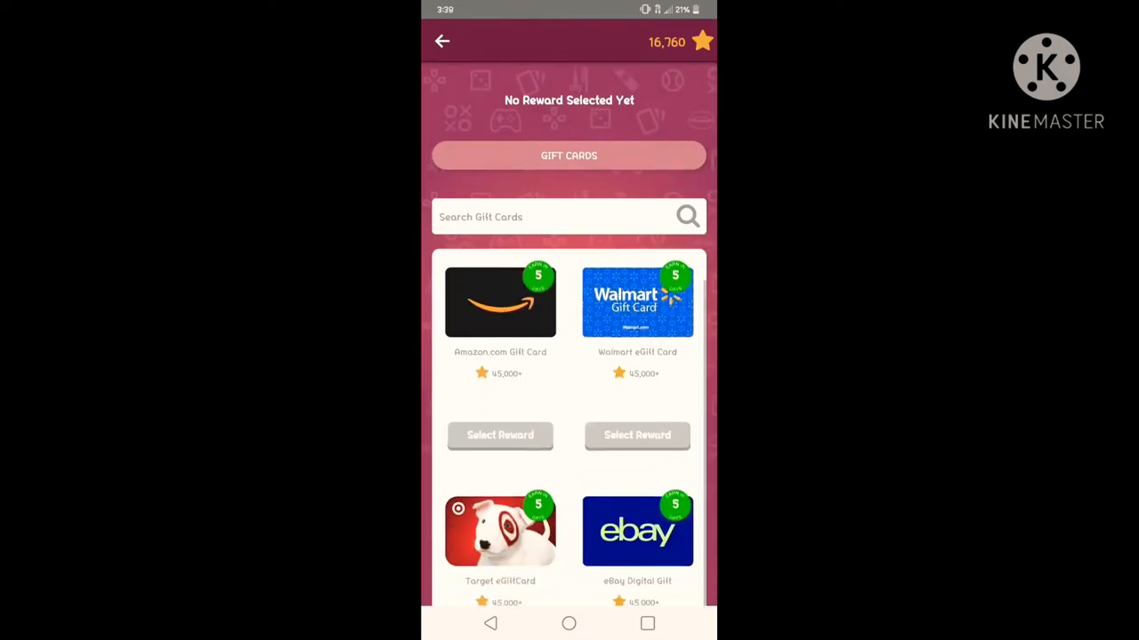
# - Browse the gift card catalogue and view the Amazon.com Gift Card details
pyautogui.scroll(-3)
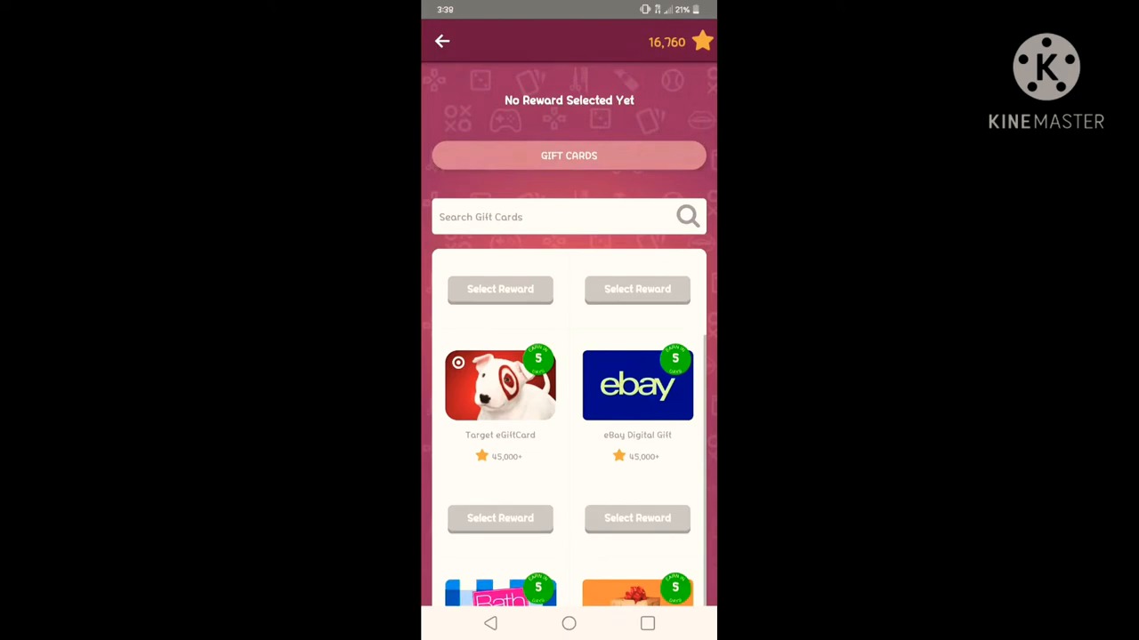
pyautogui.scroll(-3)
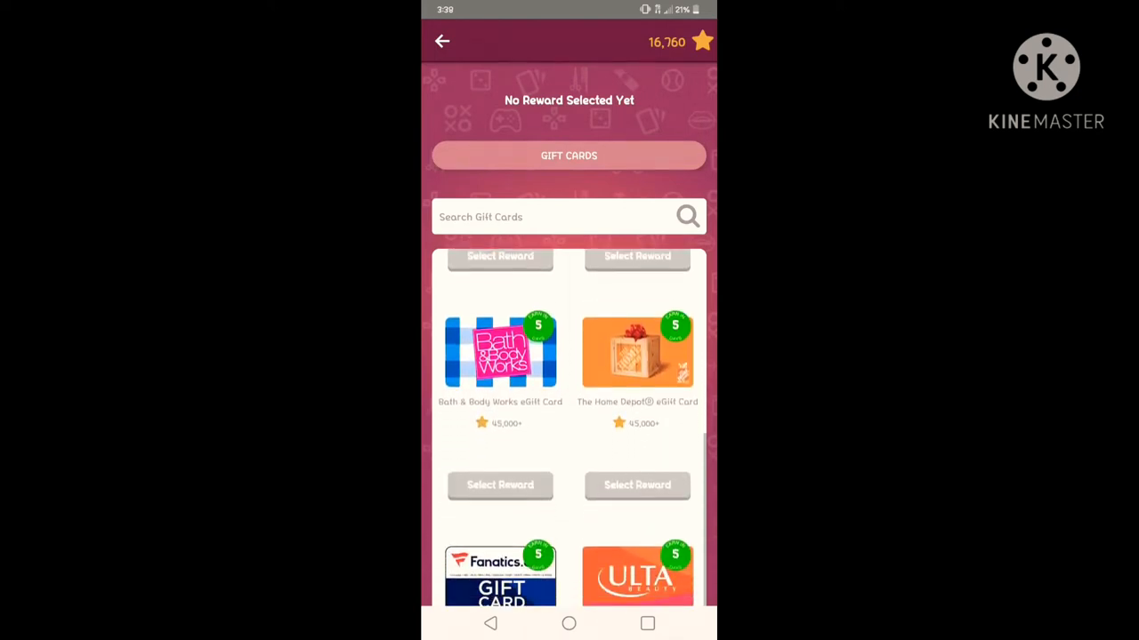
pyautogui.scroll(-3)
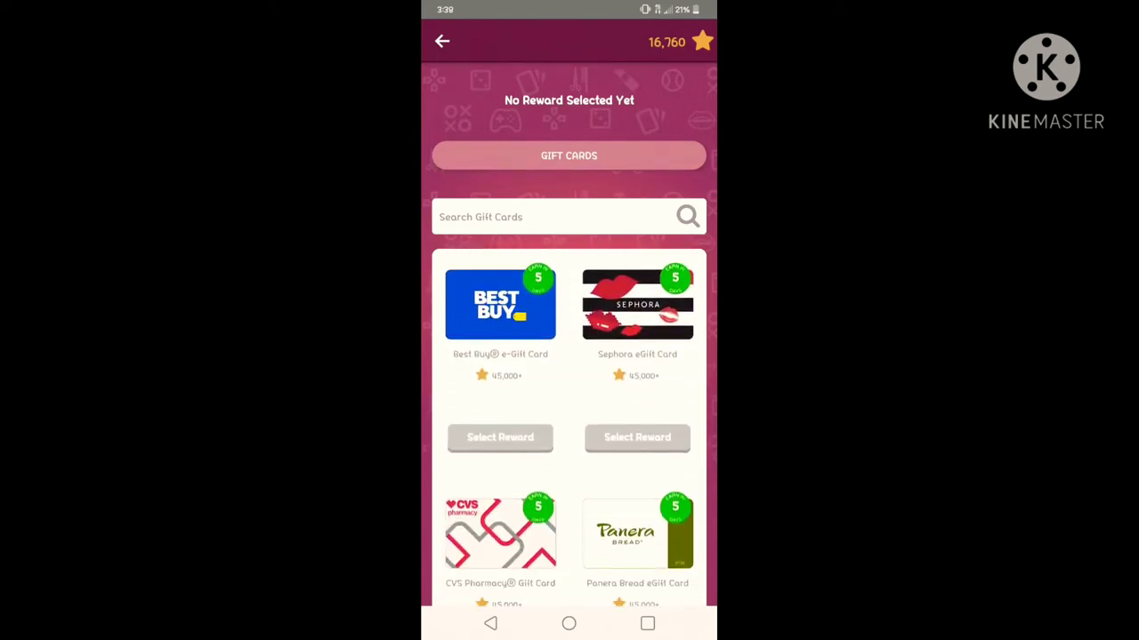
pyautogui.scroll(-3)
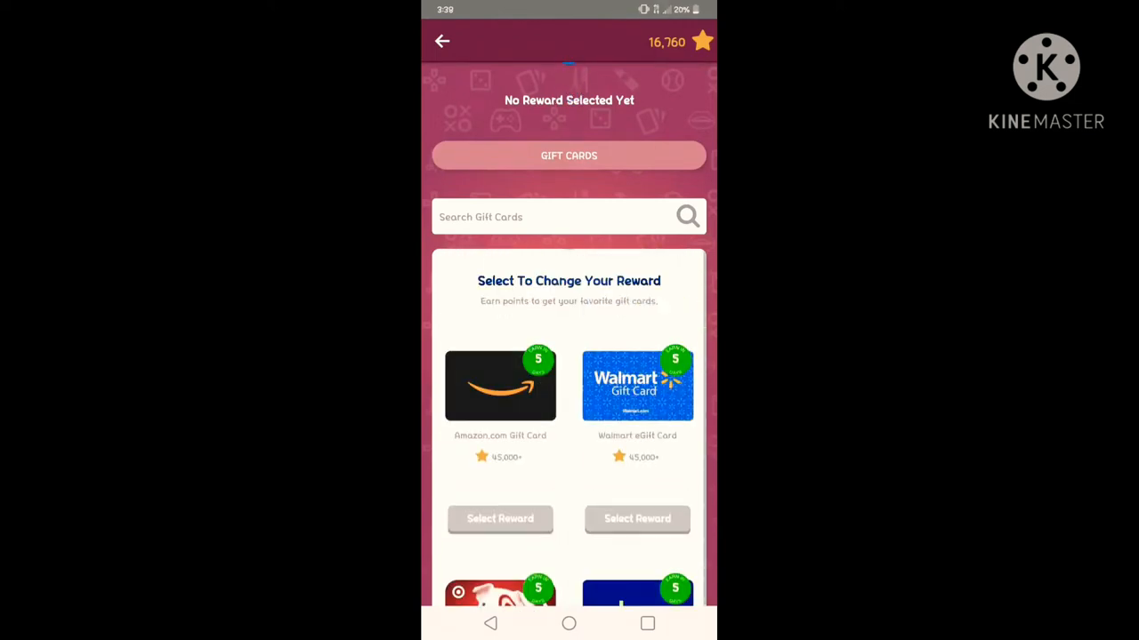
pyautogui.click(500, 385)
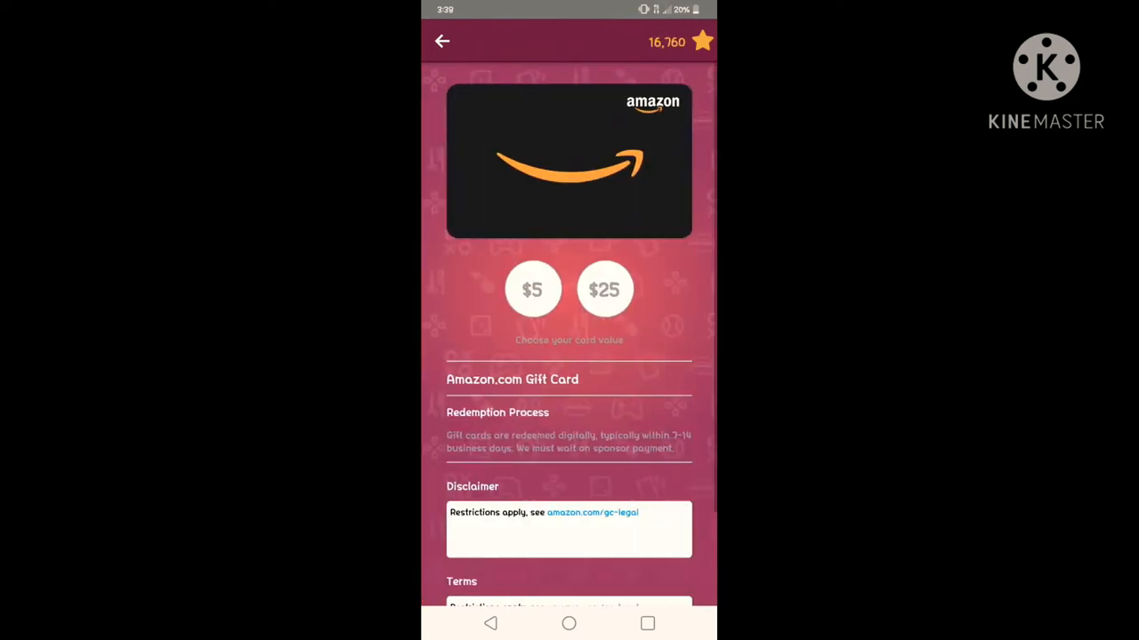
# - Choose the $5 Amazon card, then the $25 value costing 225,000 points
pyautogui.click(533, 289)
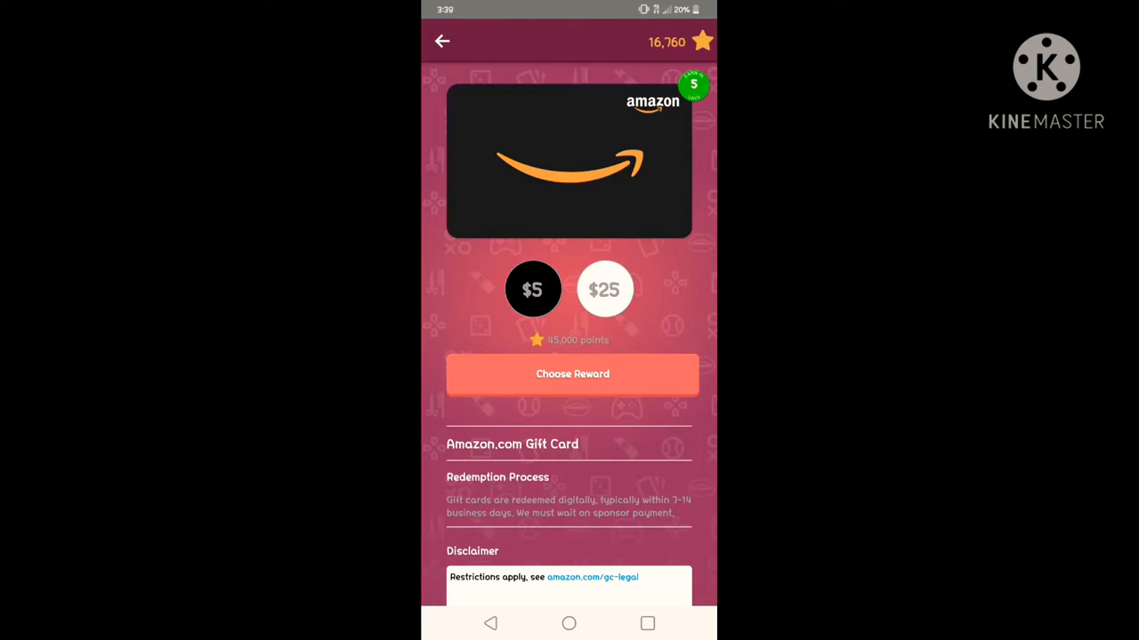
pyautogui.scroll(-3)
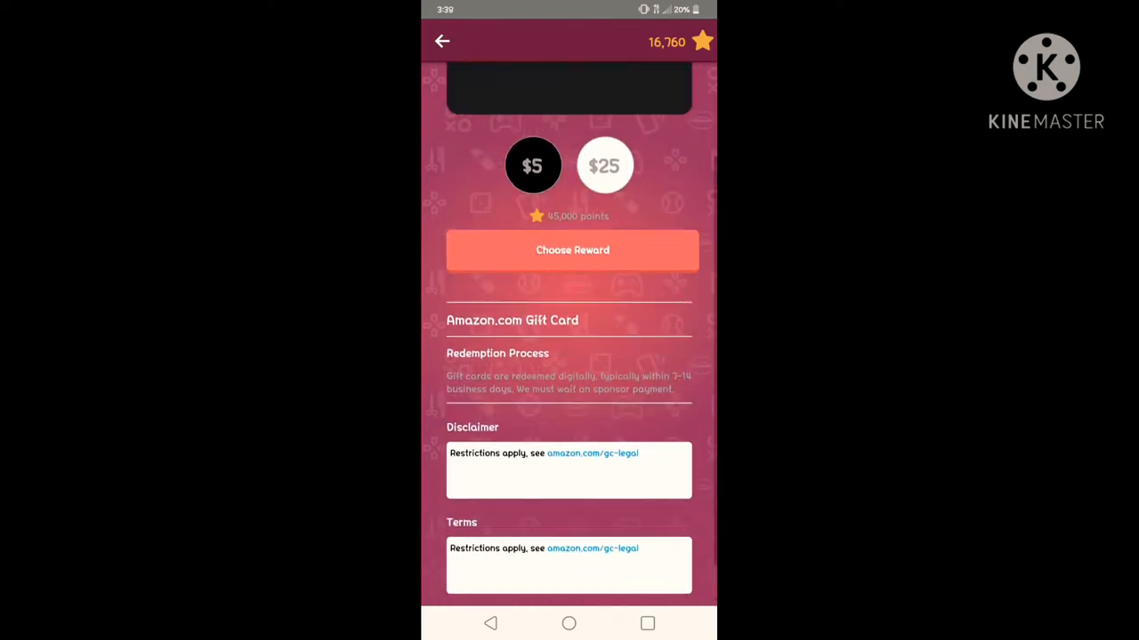
pyautogui.click(605, 166)
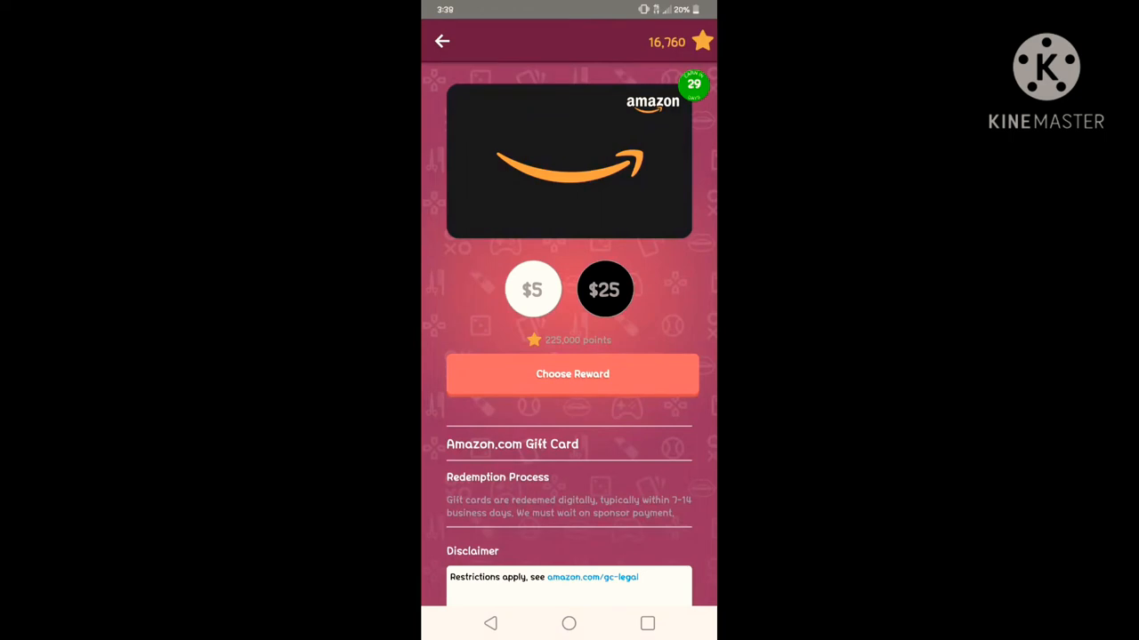
pyautogui.click(533, 289)
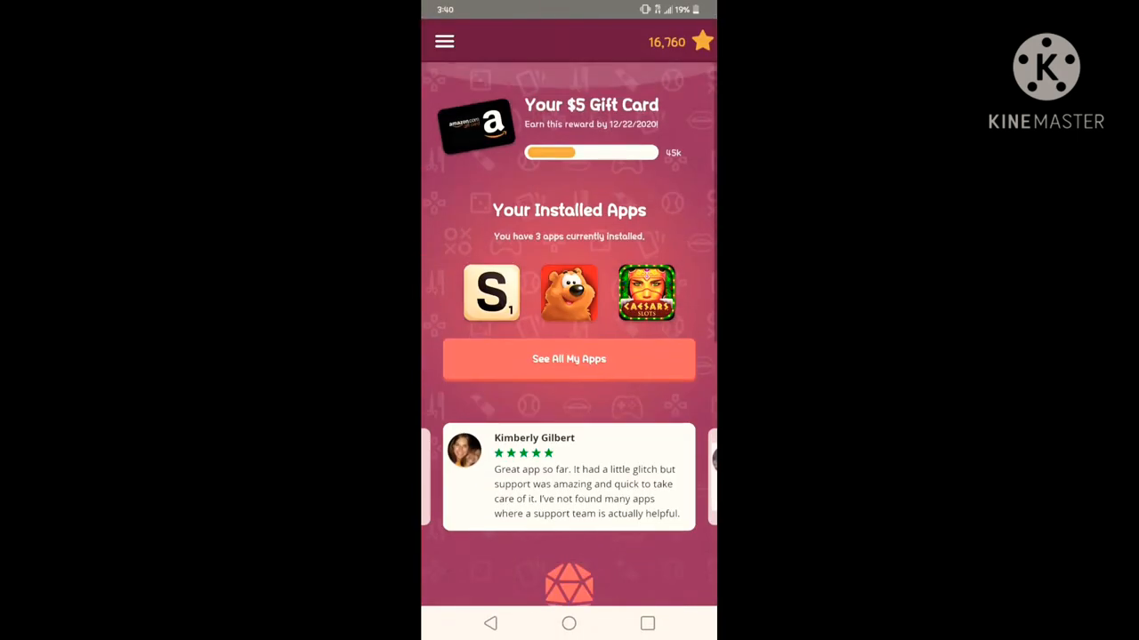
# - View My Points history, the Daily Points breakdown, and the Installed Apps list
pyautogui.click(444, 41)
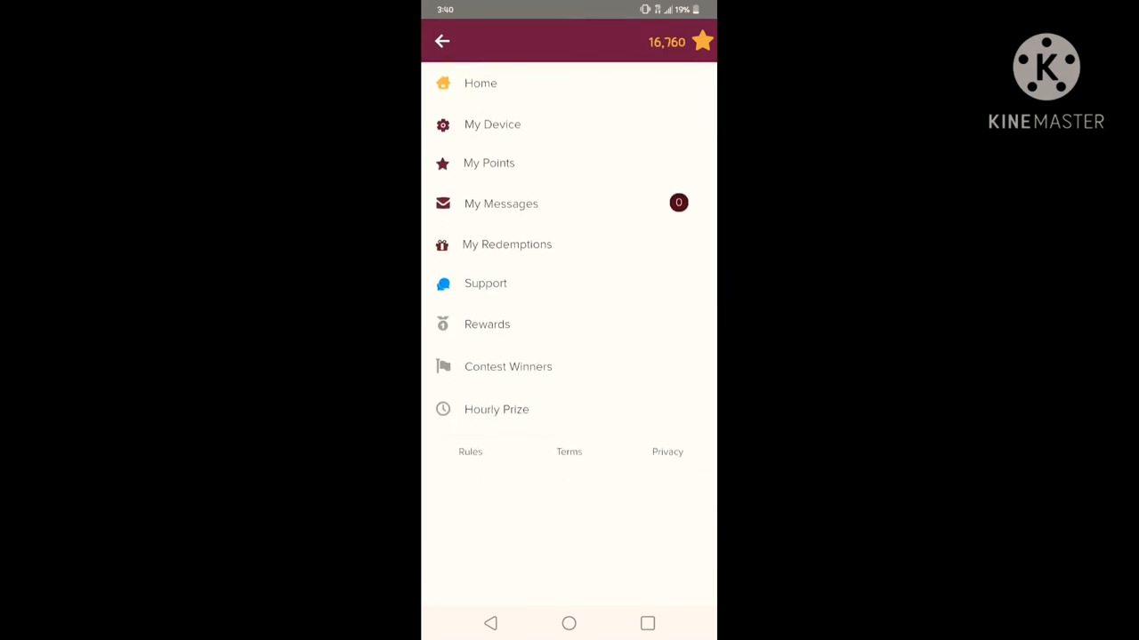
pyautogui.click(488, 162)
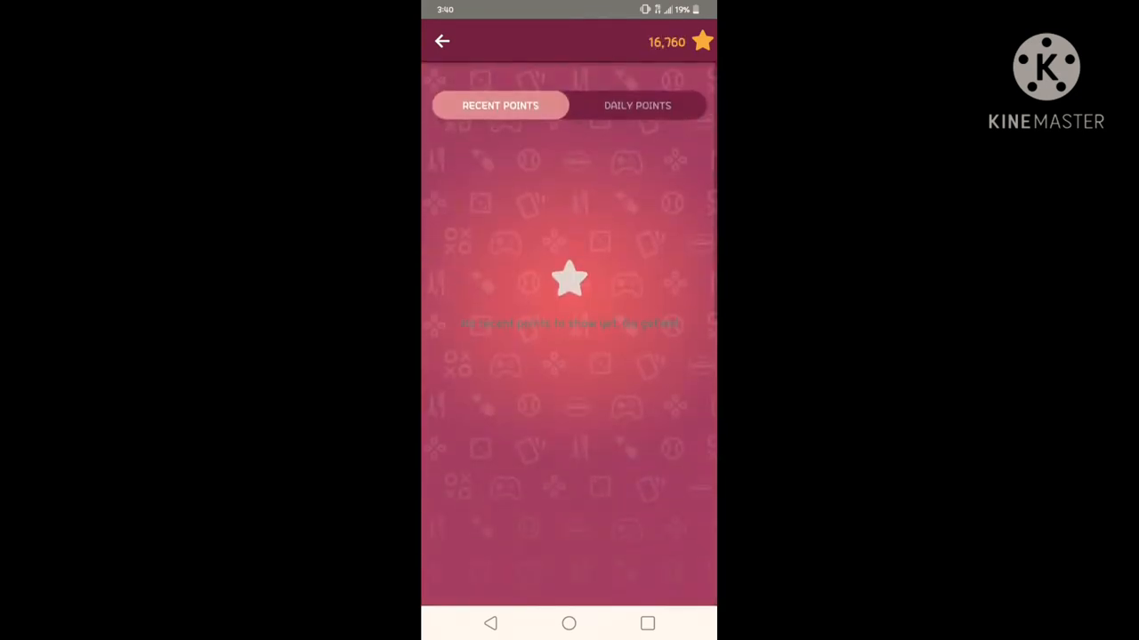
pyautogui.click(637, 105)
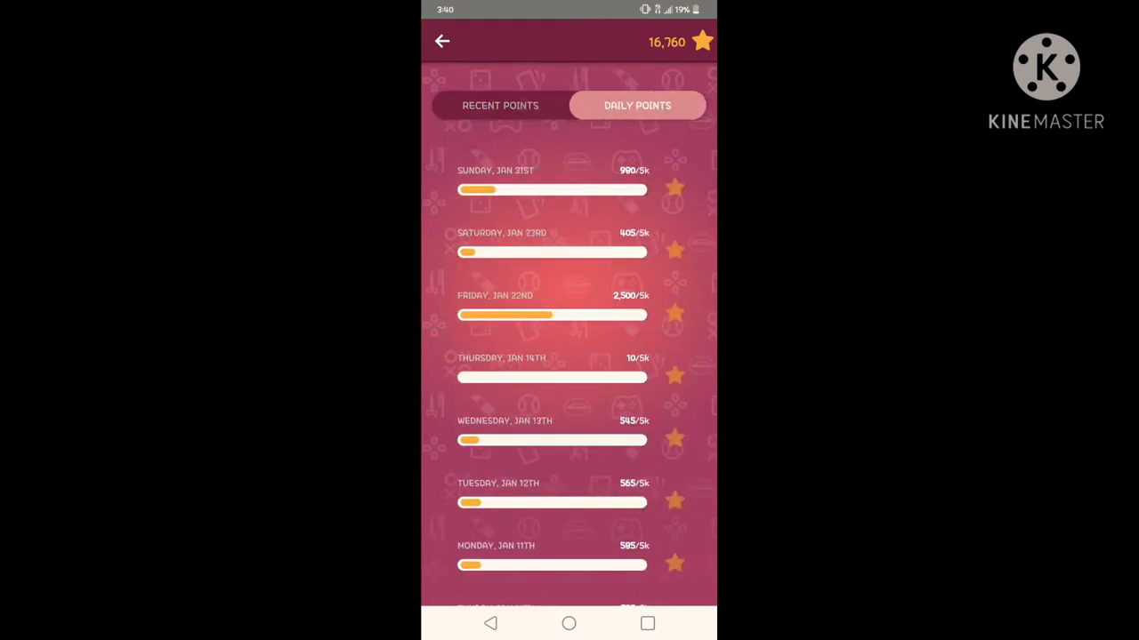
pyautogui.click(500, 105)
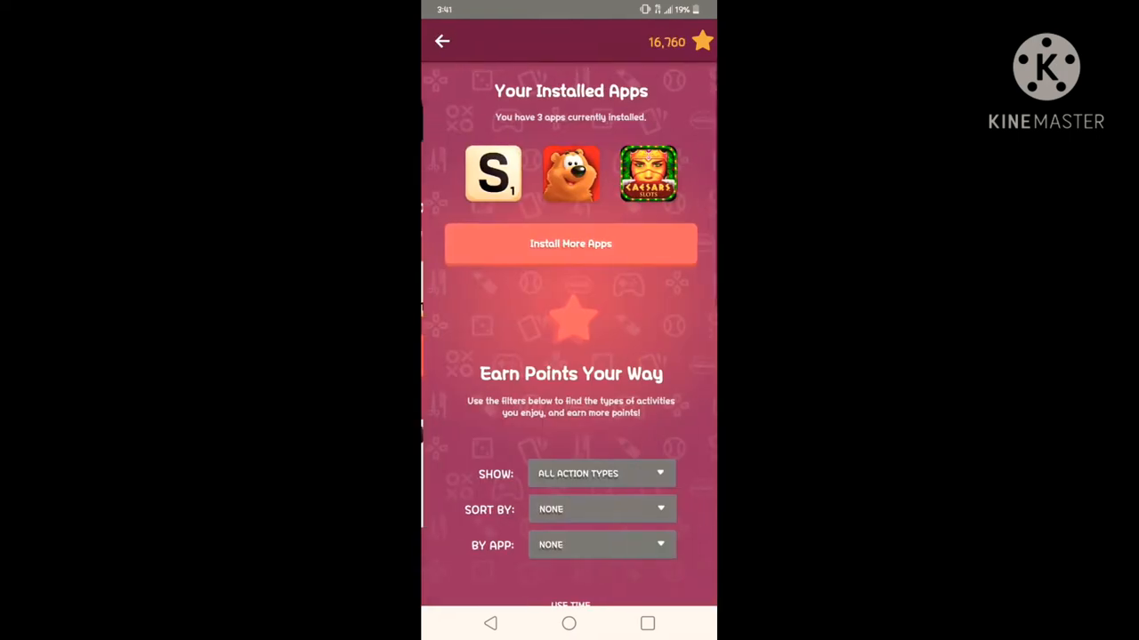
# - Check Caesars Casino's rewards page: 1:36 of 3:00 used and the 200-point use-time activity
pyautogui.click(648, 174)
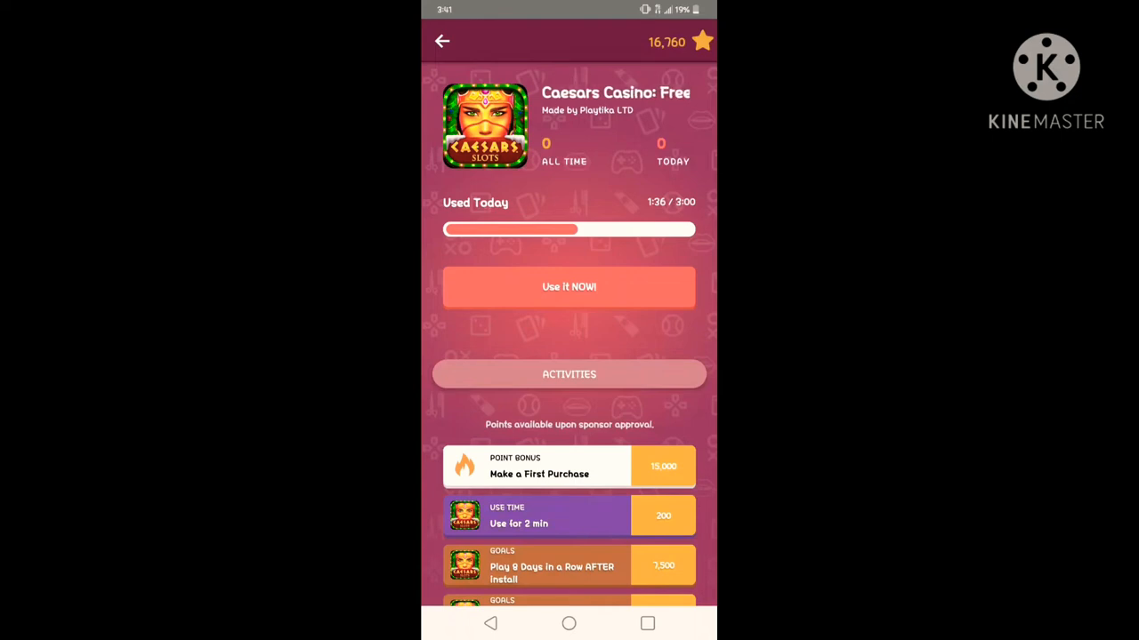
pyautogui.scroll(-3)
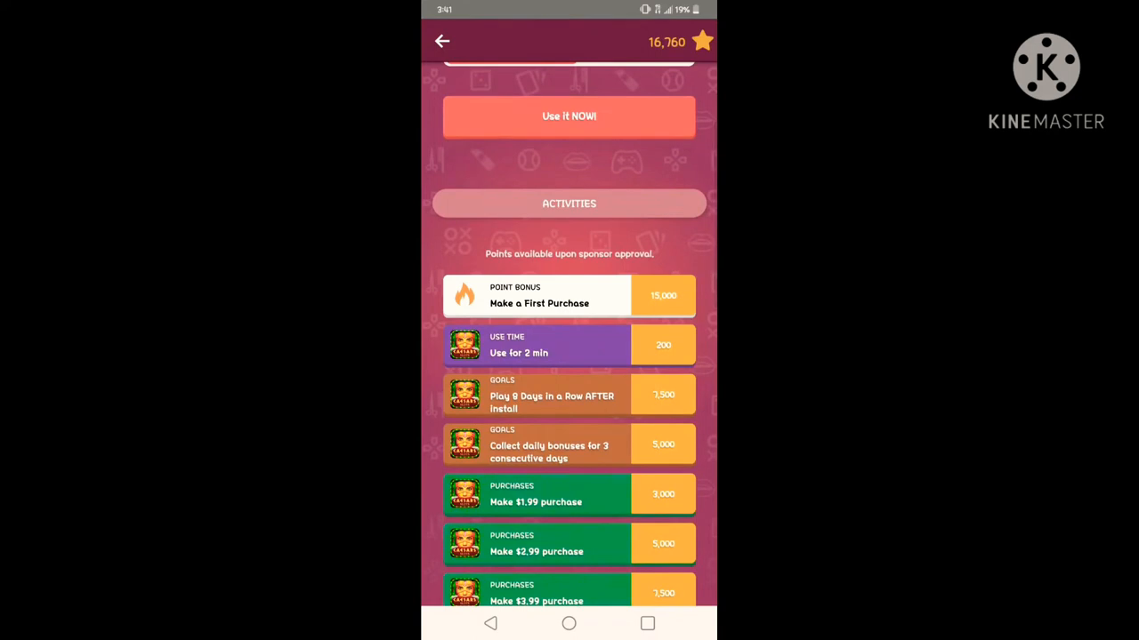
pyautogui.scroll(-3)
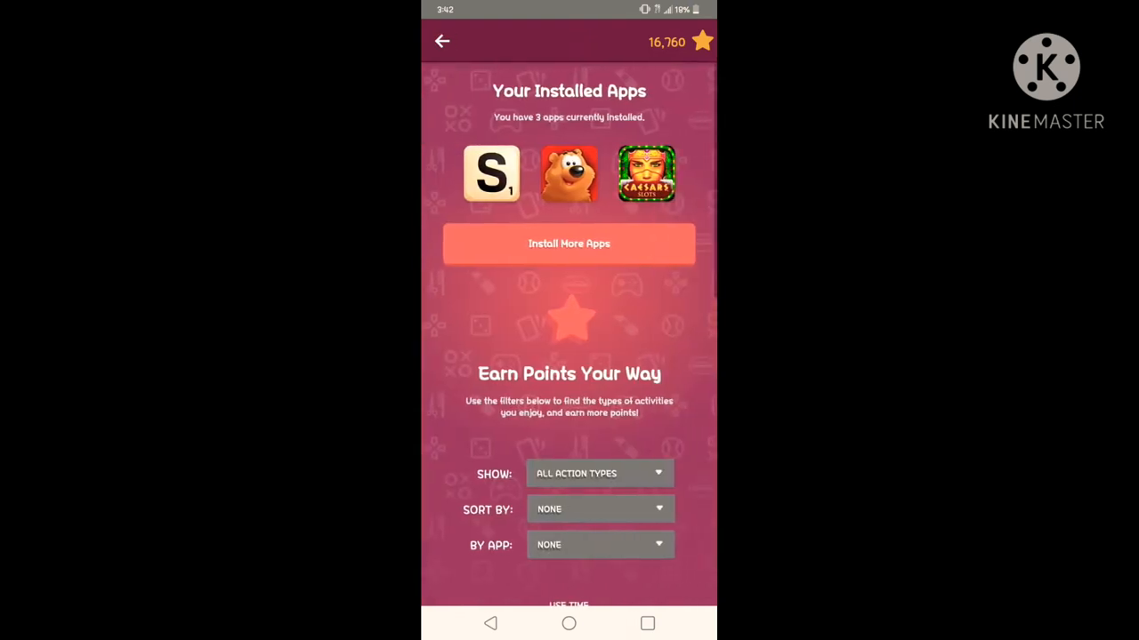
# - Recheck Caesars Casino until it shows 3:00 of 3:00 used, 200 points earned, 16,960 total
pyautogui.click(646, 173)
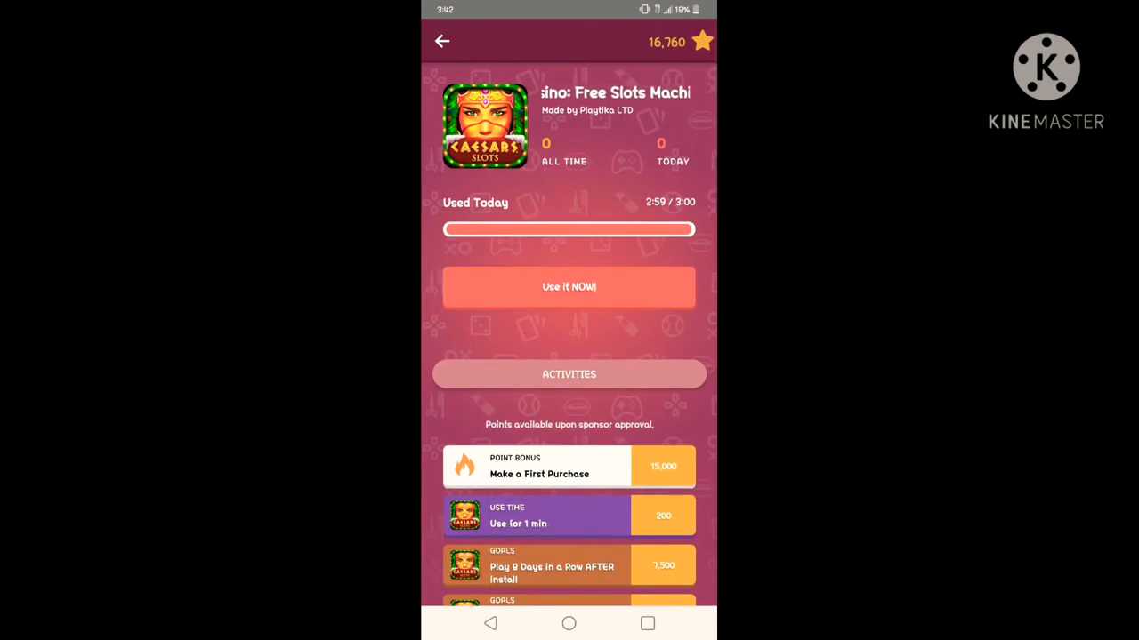
pyautogui.click(441, 41)
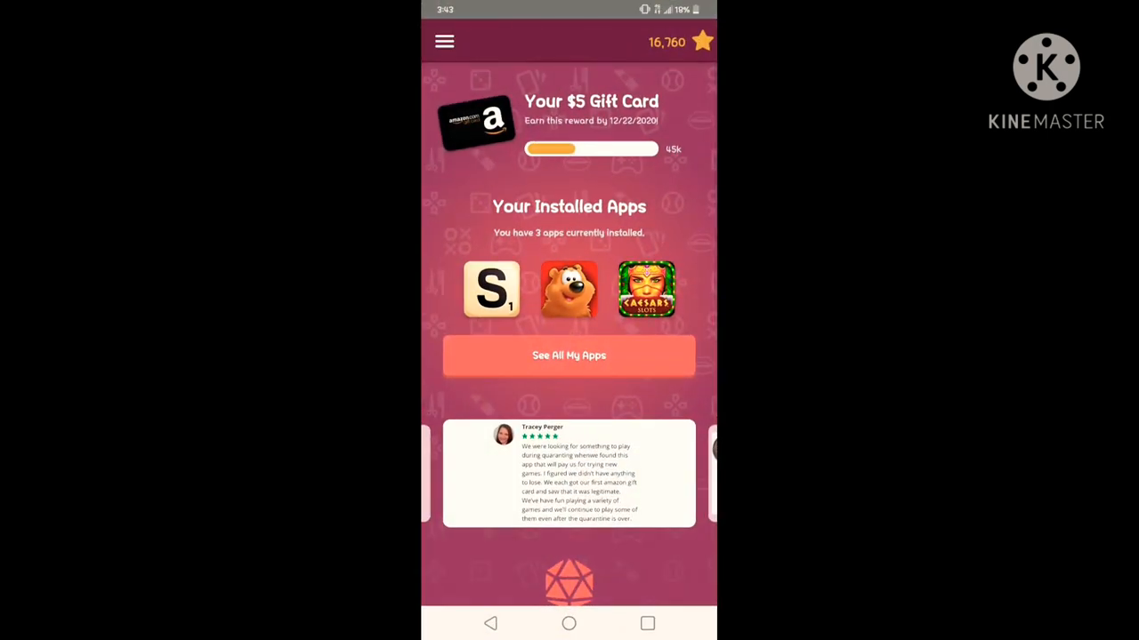
pyautogui.click(646, 289)
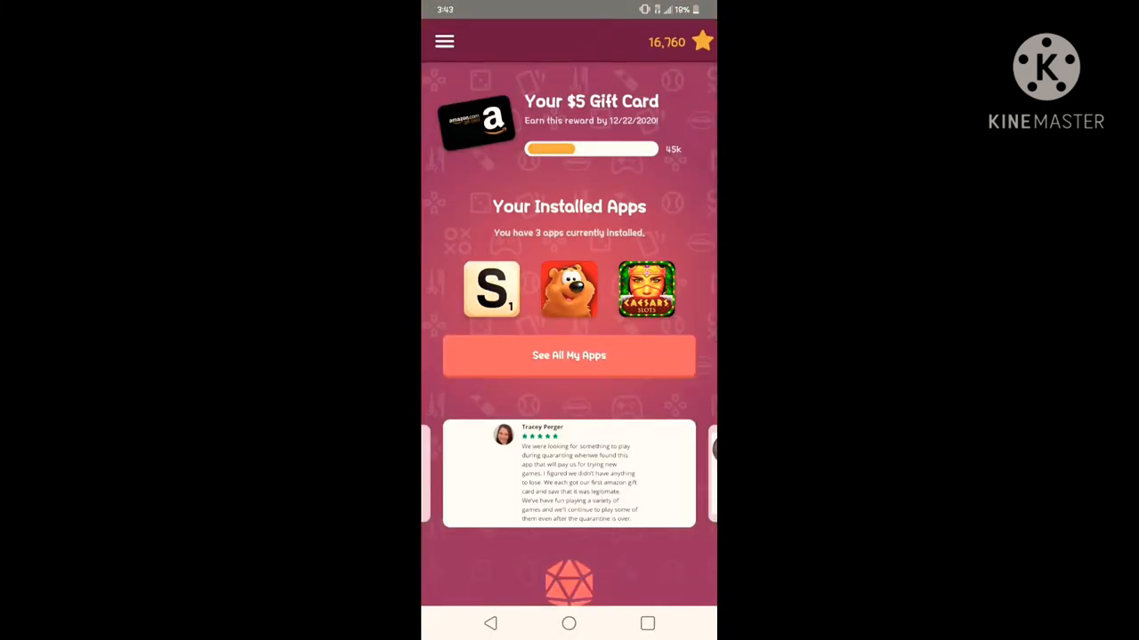
pyautogui.click(646, 289)
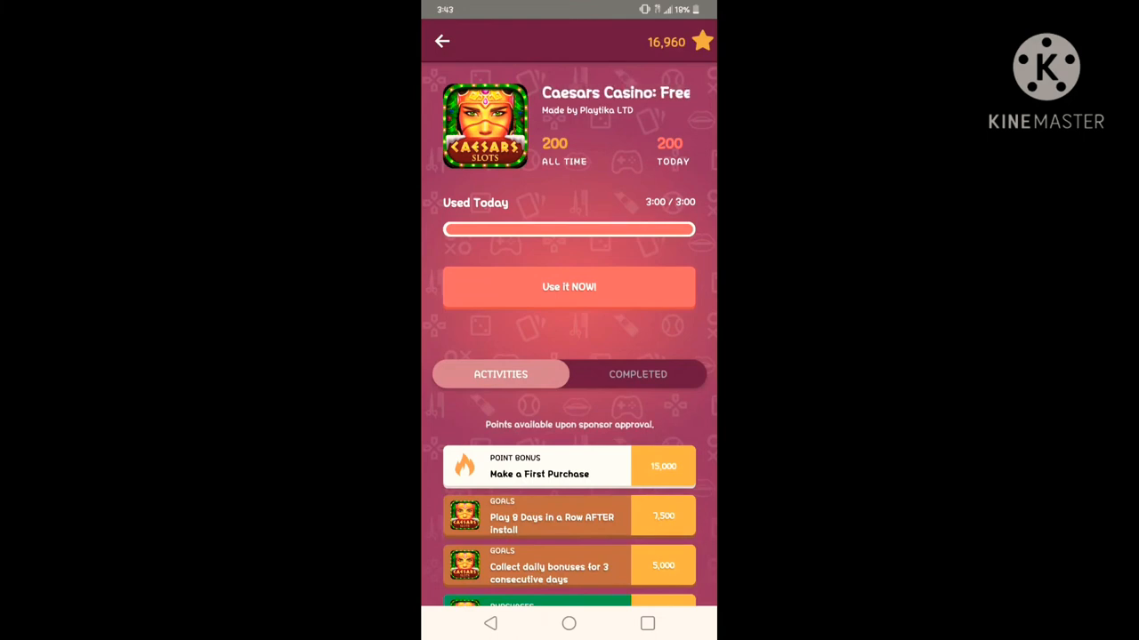
# - Review Caesars Casino's goal and purchase activities down the list
pyautogui.scroll(-3)
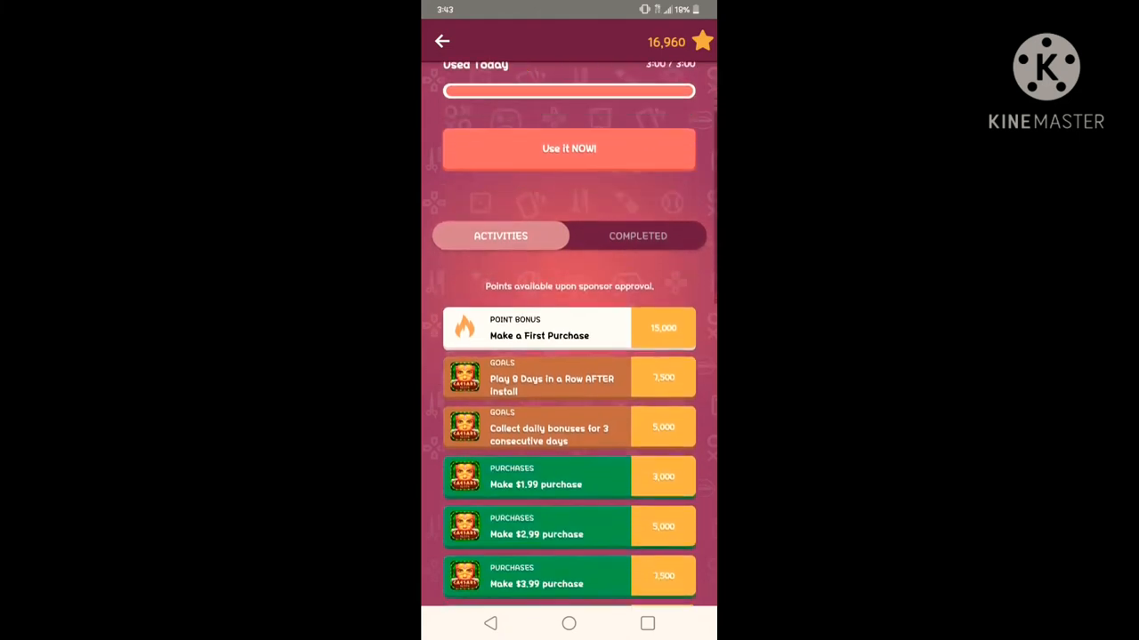
pyautogui.scroll(-3)
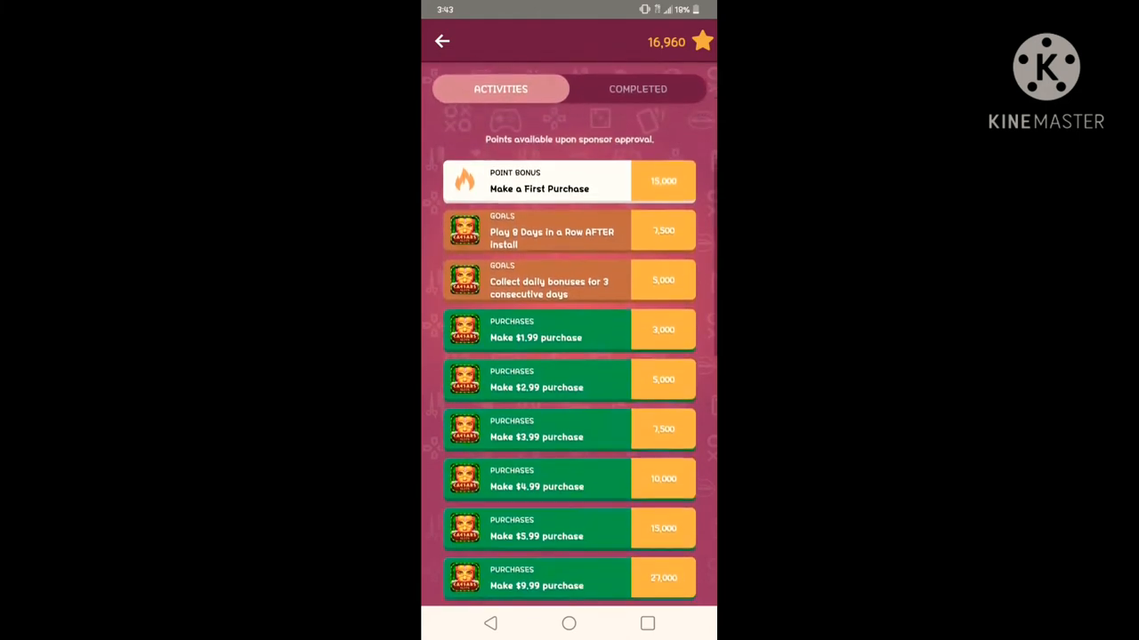
pyautogui.scroll(-3)
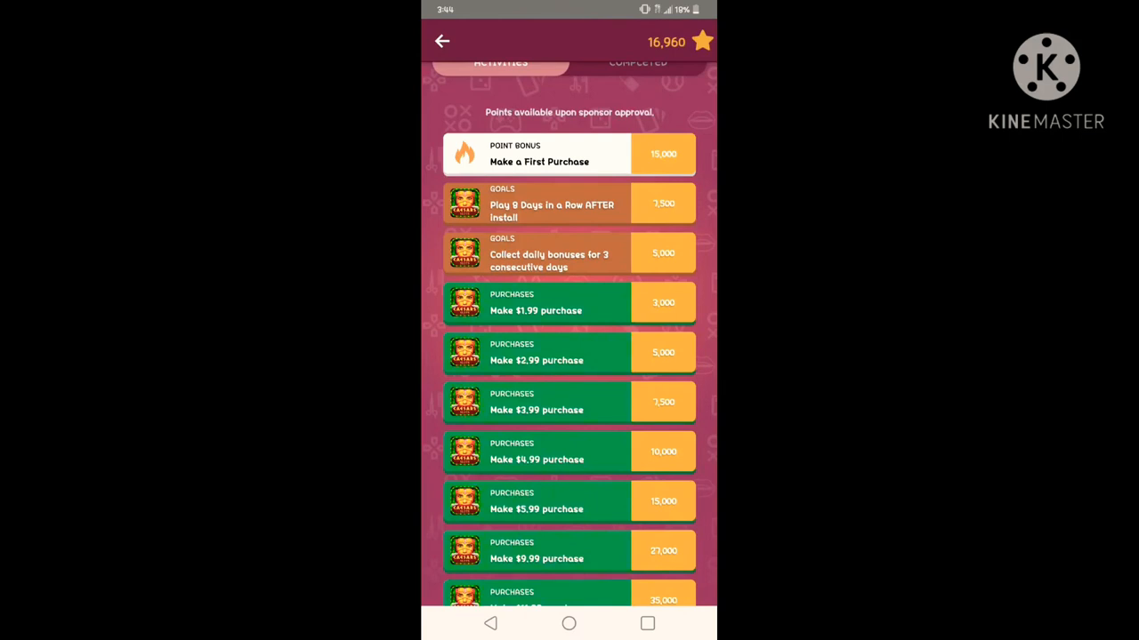
pyautogui.scroll(-3)
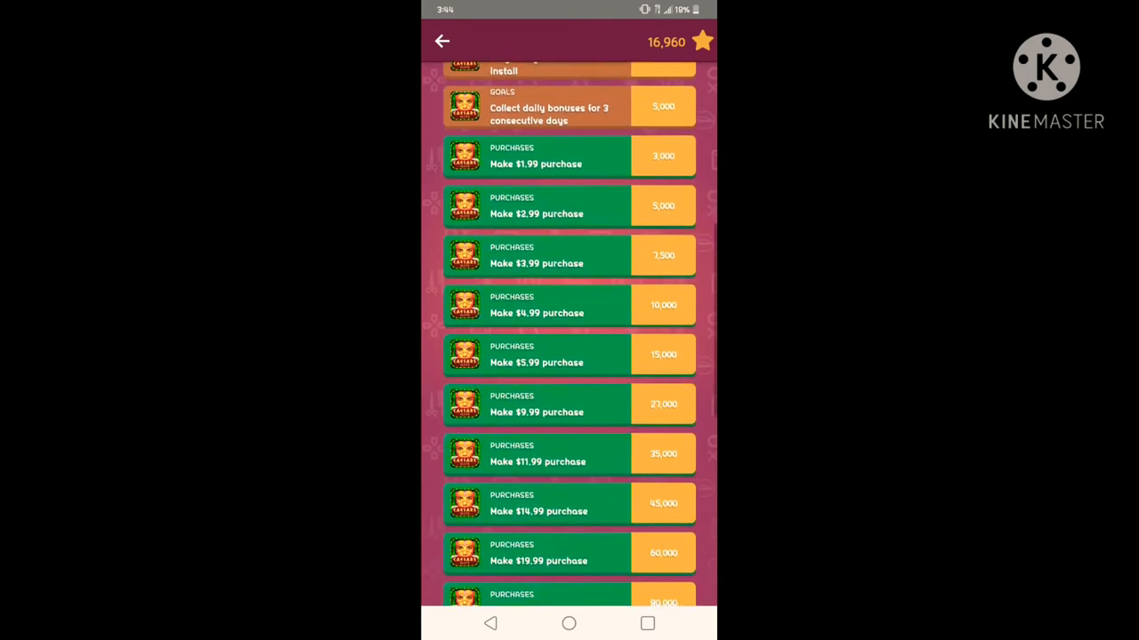
pyautogui.scroll(-3)
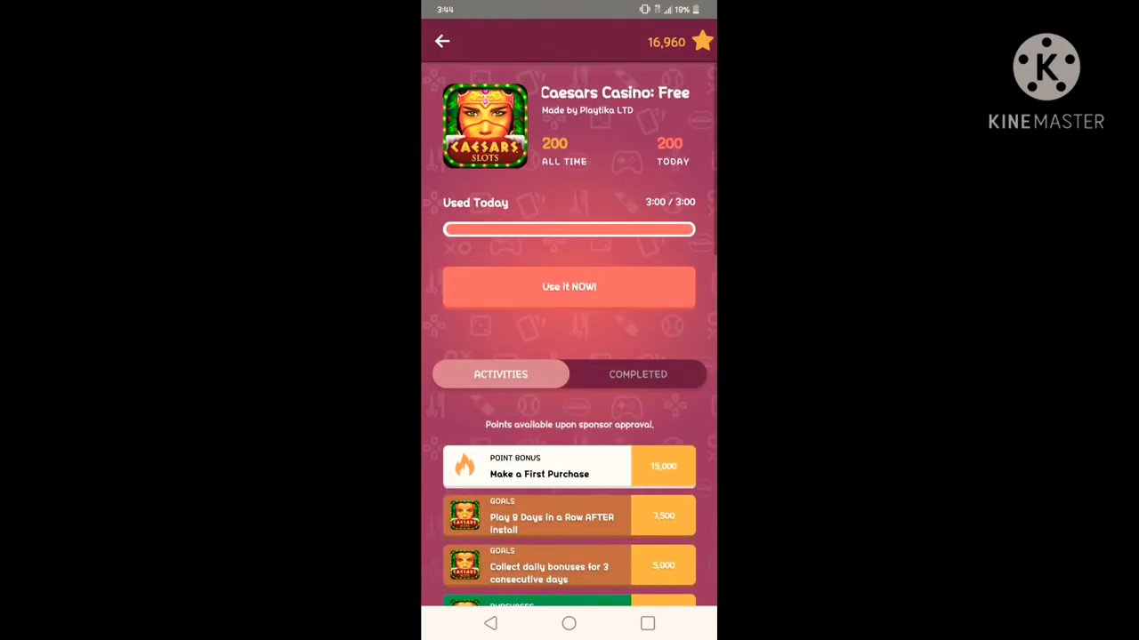
# - Return to the My Beauty Rewards home showing 16,960 points and $5 card progress
pyautogui.click(440, 41)
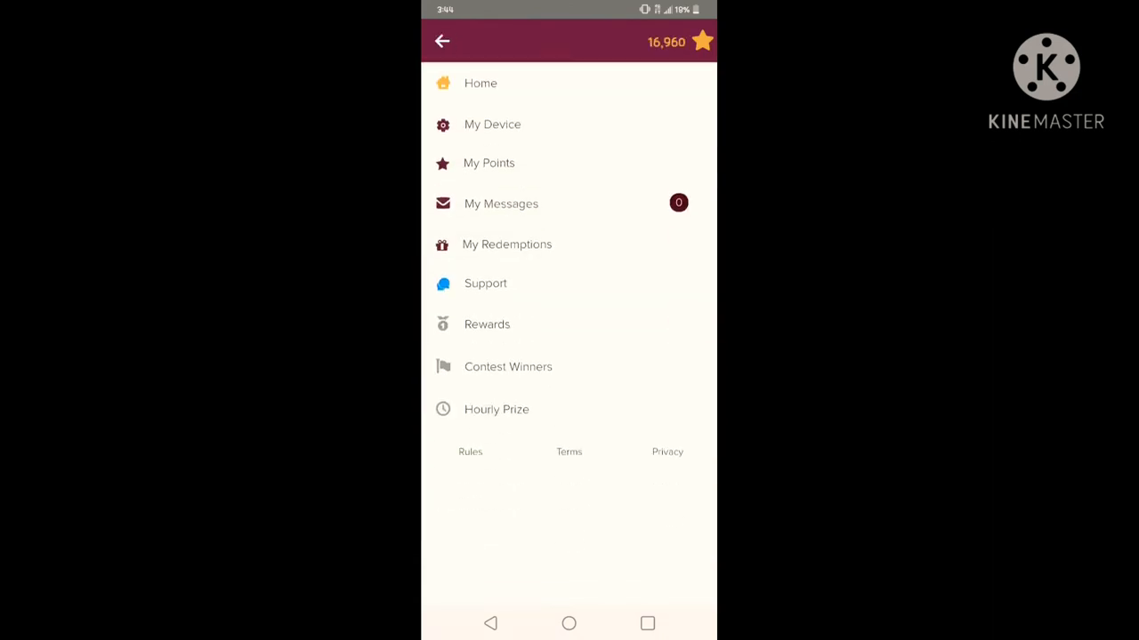
pyautogui.click(441, 41)
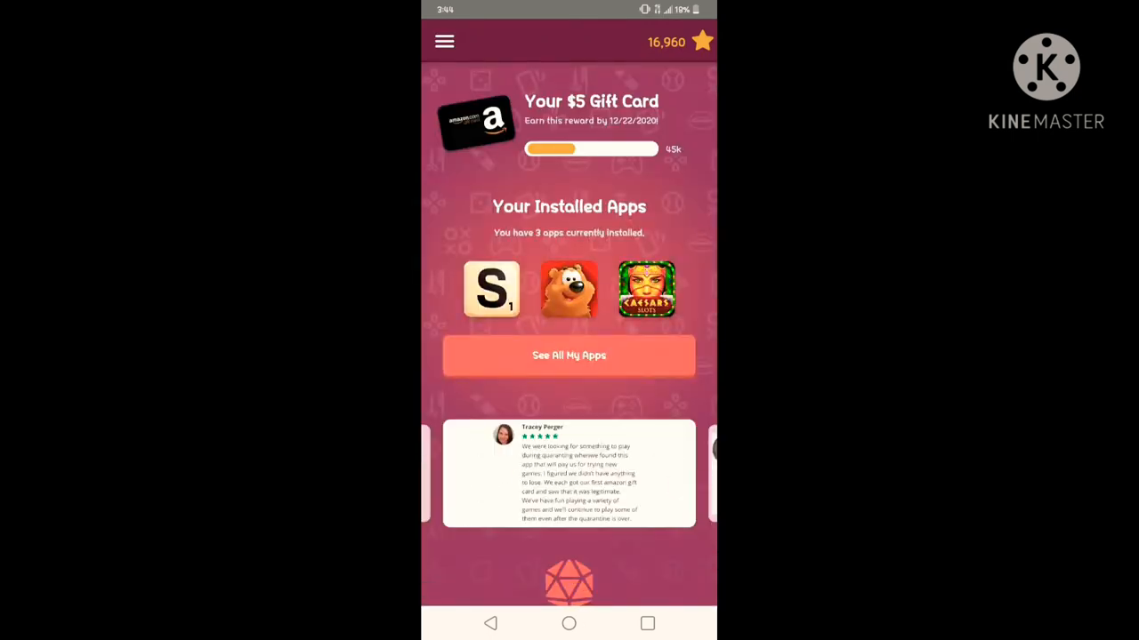
# - Find My Beauty Rewards in Play Store via 'my re', read its 4.2-star reviews, return home
pyautogui.click(444, 41)
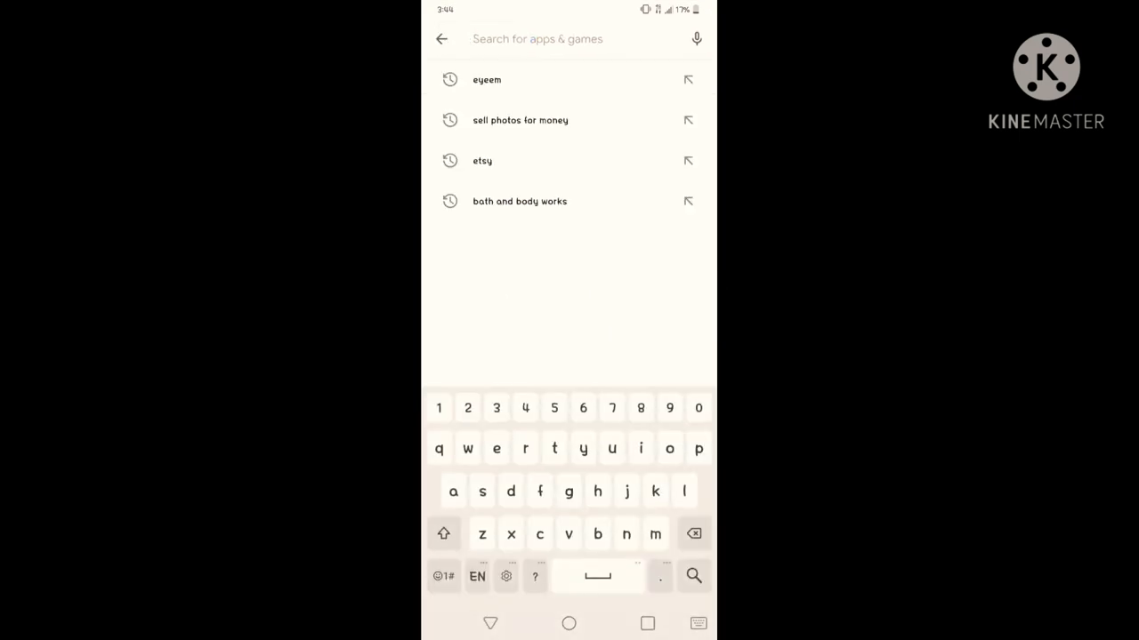
pyautogui.write('my re')
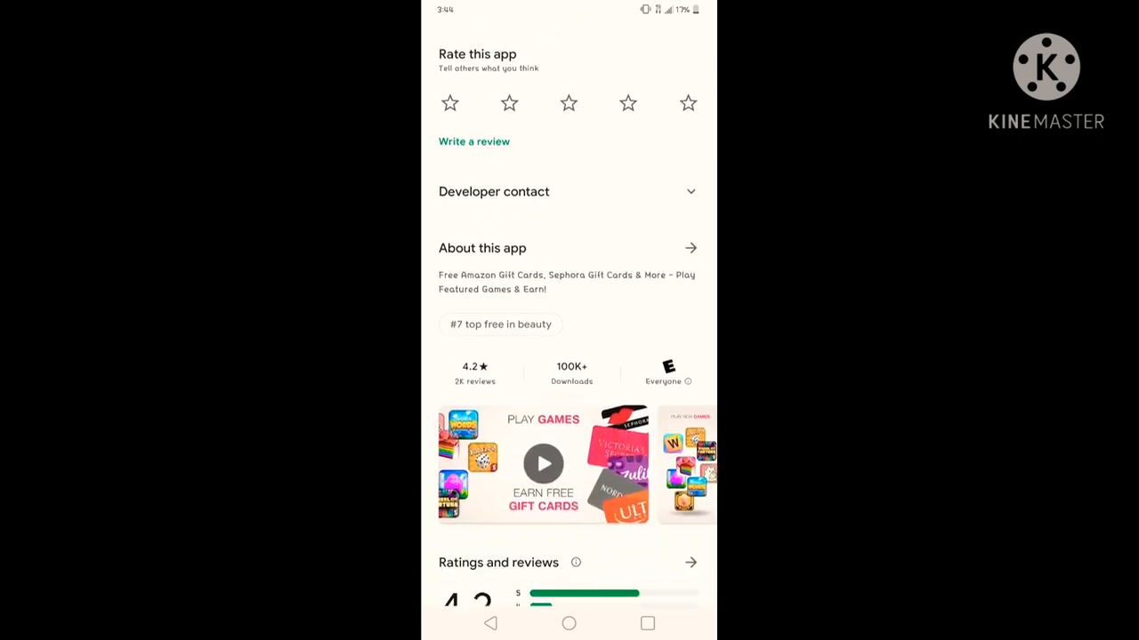
pyautogui.scroll(-3)
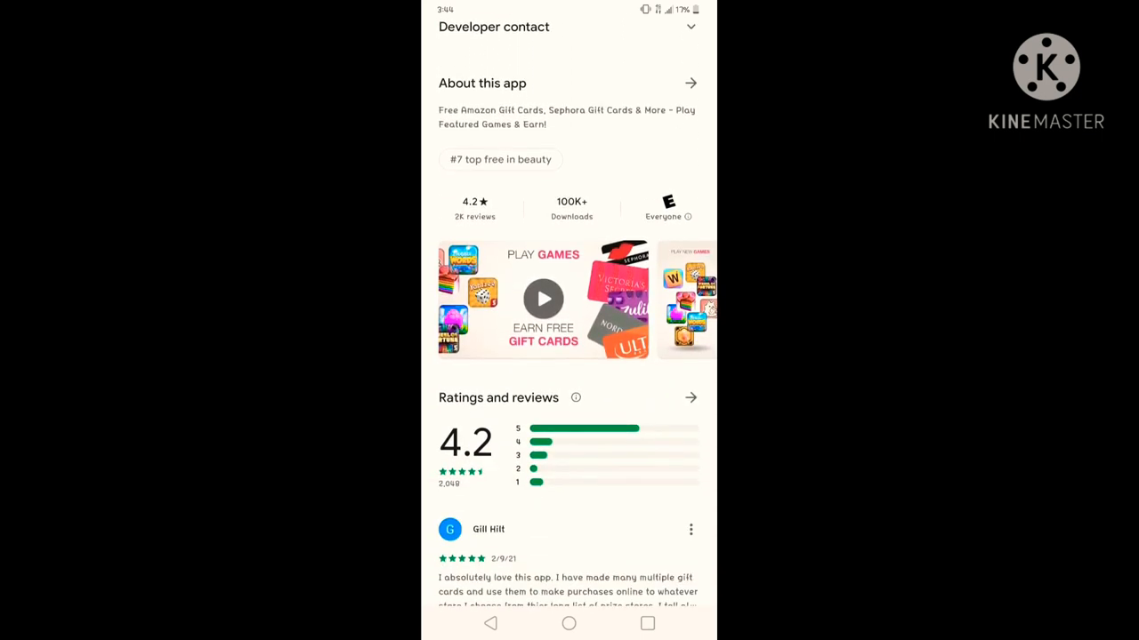
pyautogui.scroll(-3)
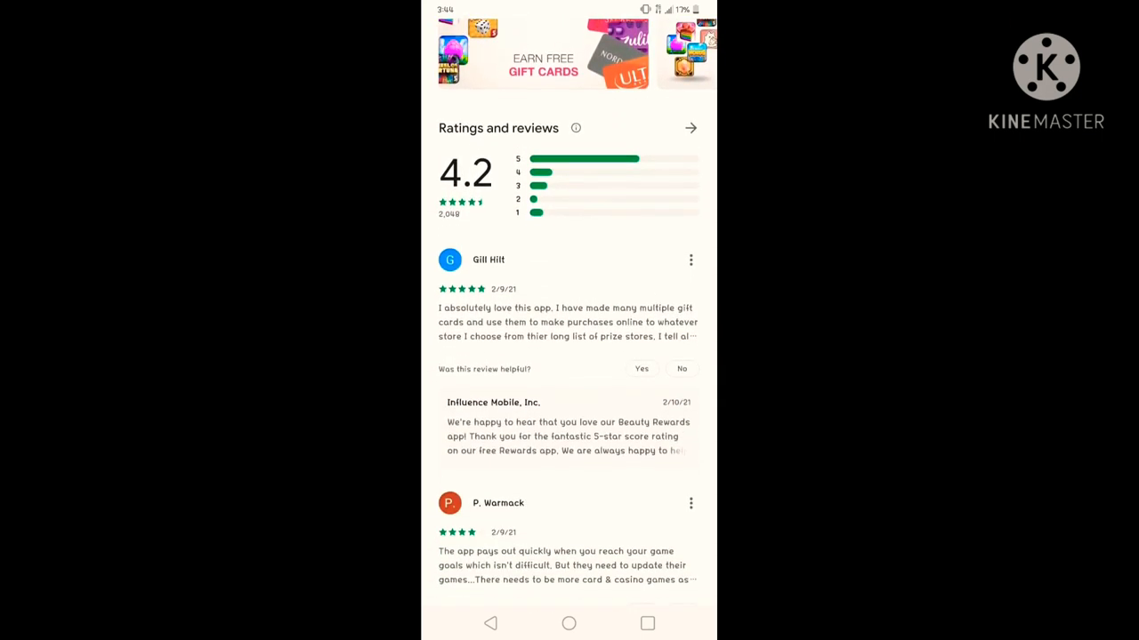
pyautogui.scroll(-3)
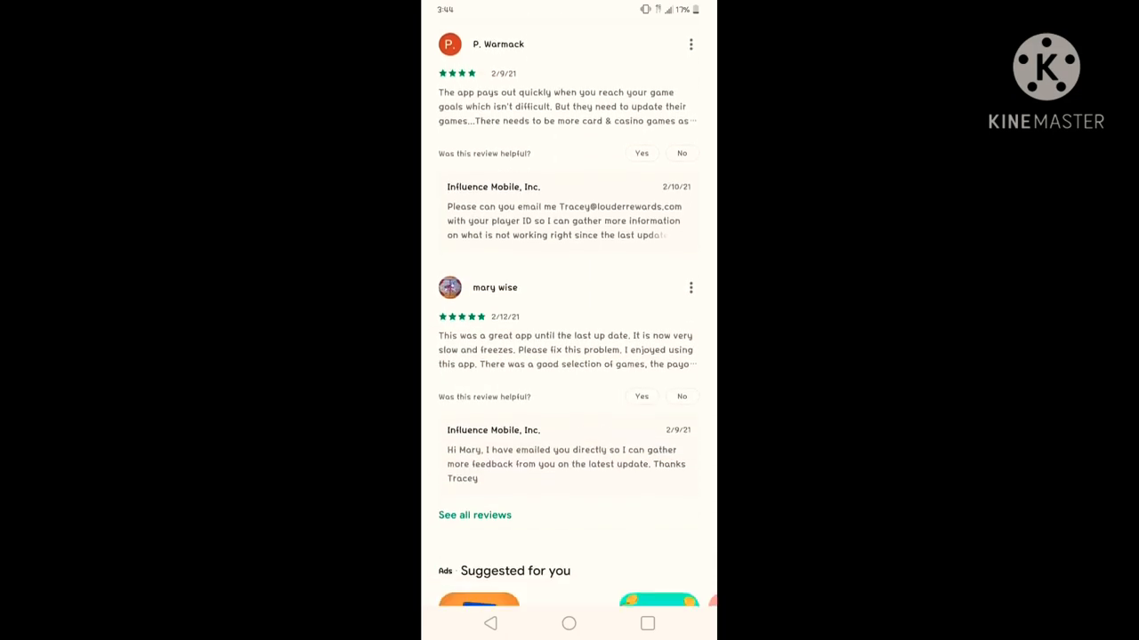
pyautogui.scroll(-3)
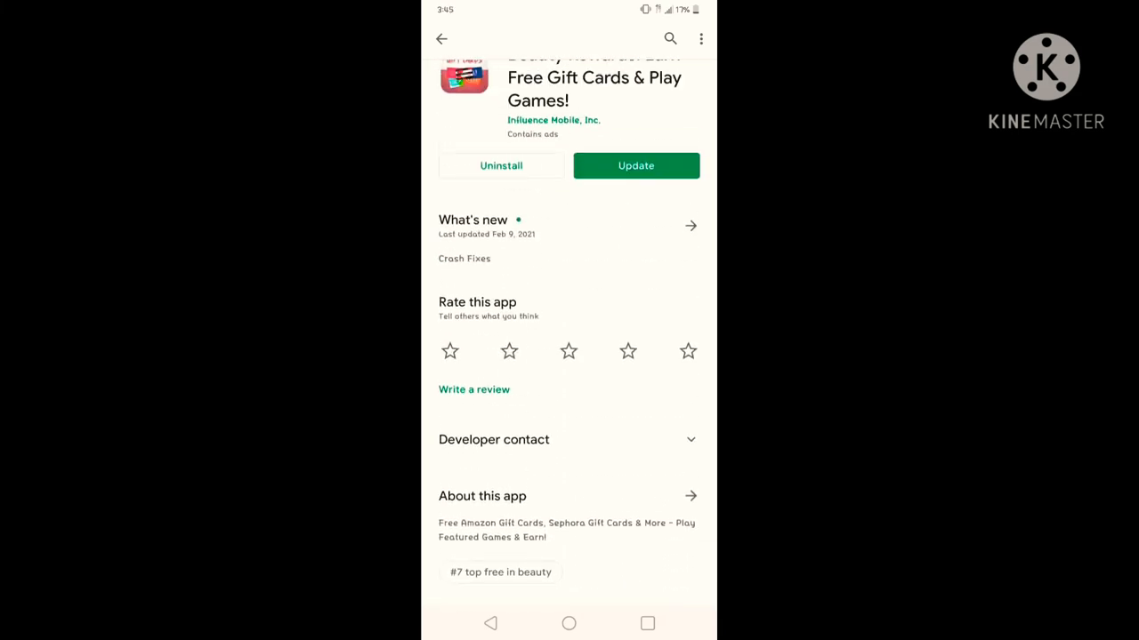
pyautogui.click(568, 623)
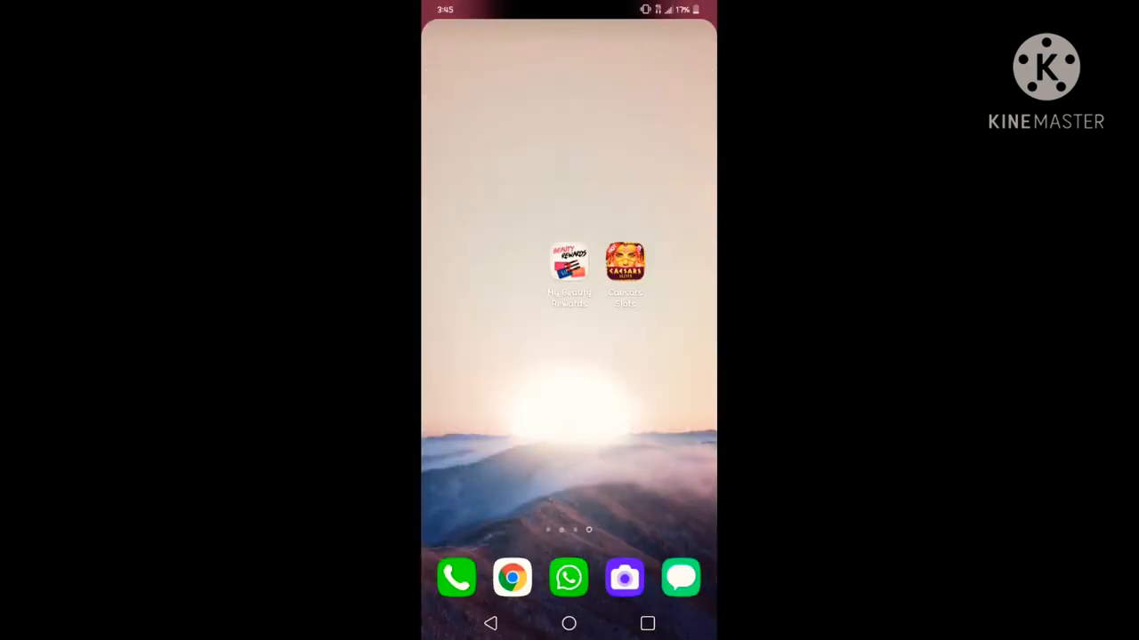